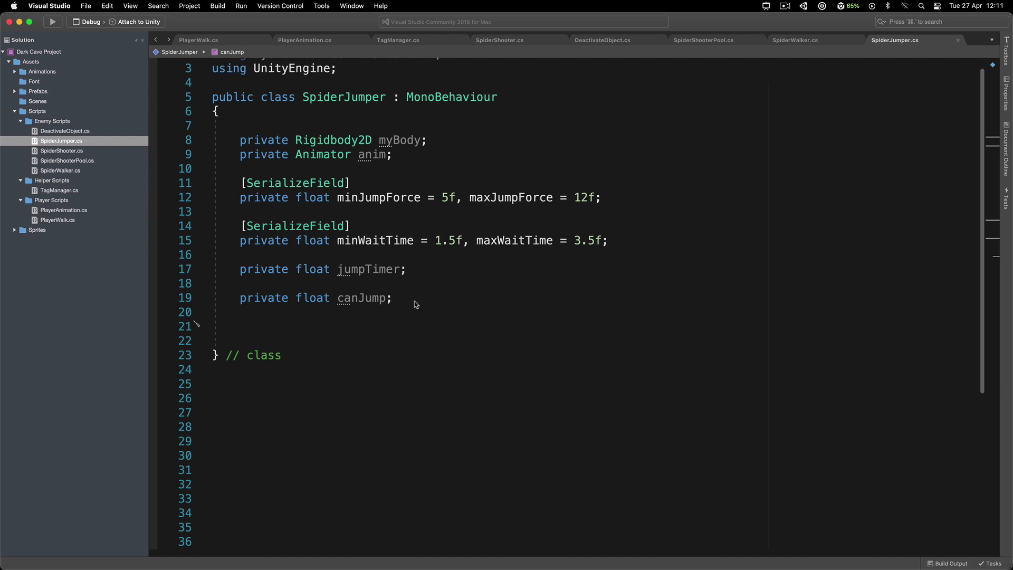
# Write Awake assigning myBody = GetComponent<Rigidbody2D>() and anim = GetComponent<Animator>()
pyautogui.scroll(-3)
pyautogui.write('private void Awake(')
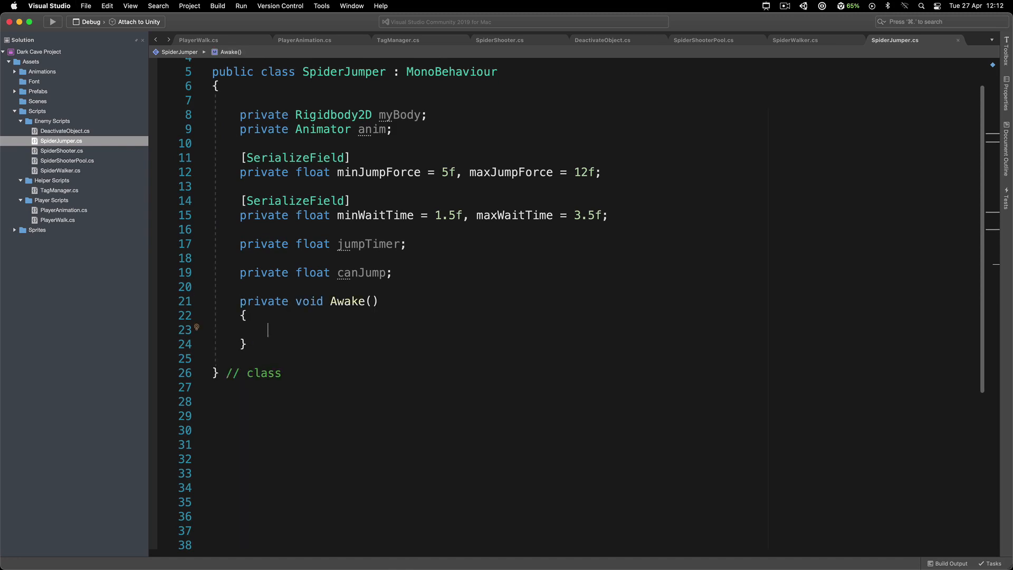
pyautogui.write('myBody =')
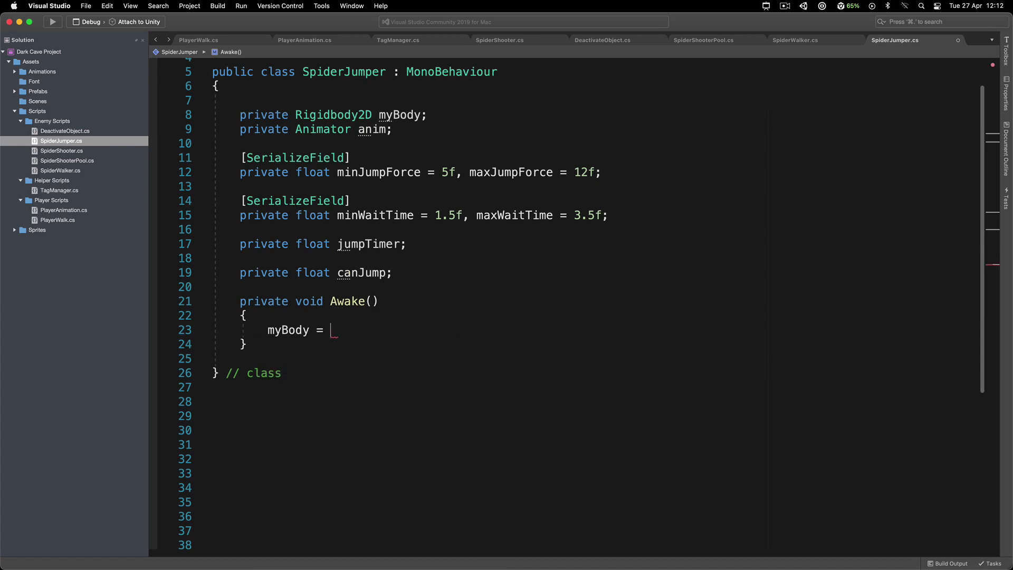
pyautogui.write('get')
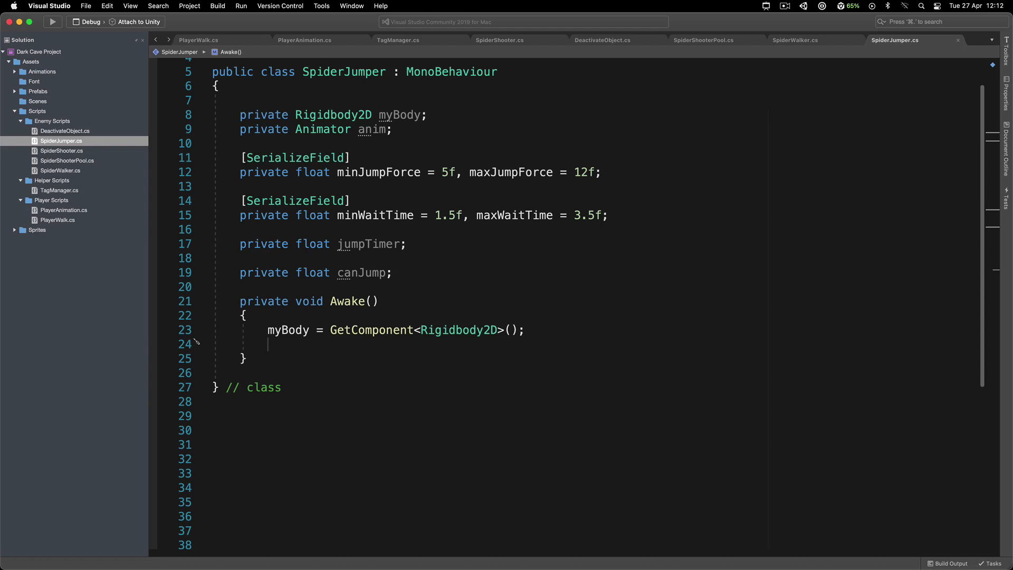
pyautogui.write('a')
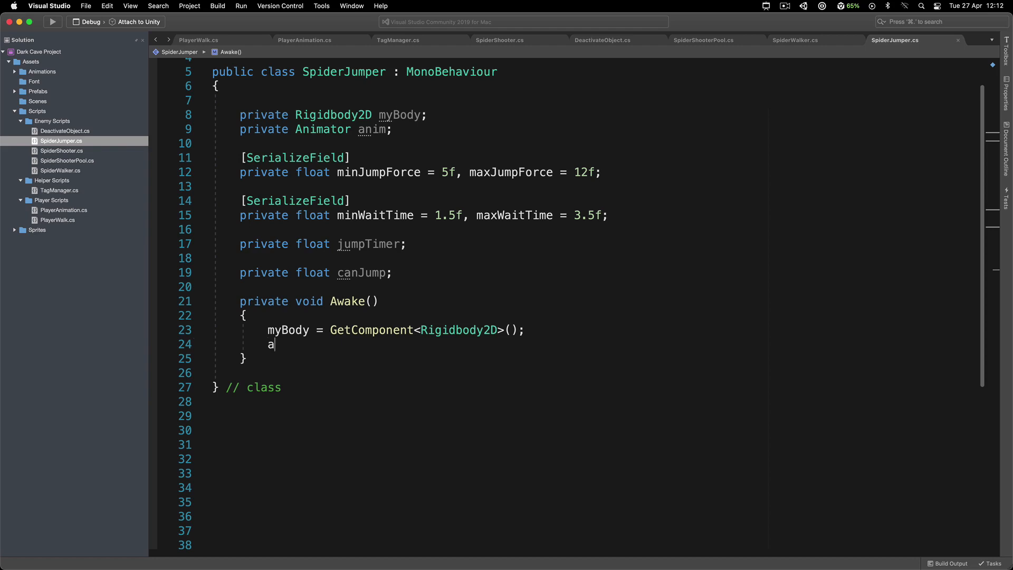
pyautogui.write('nim')
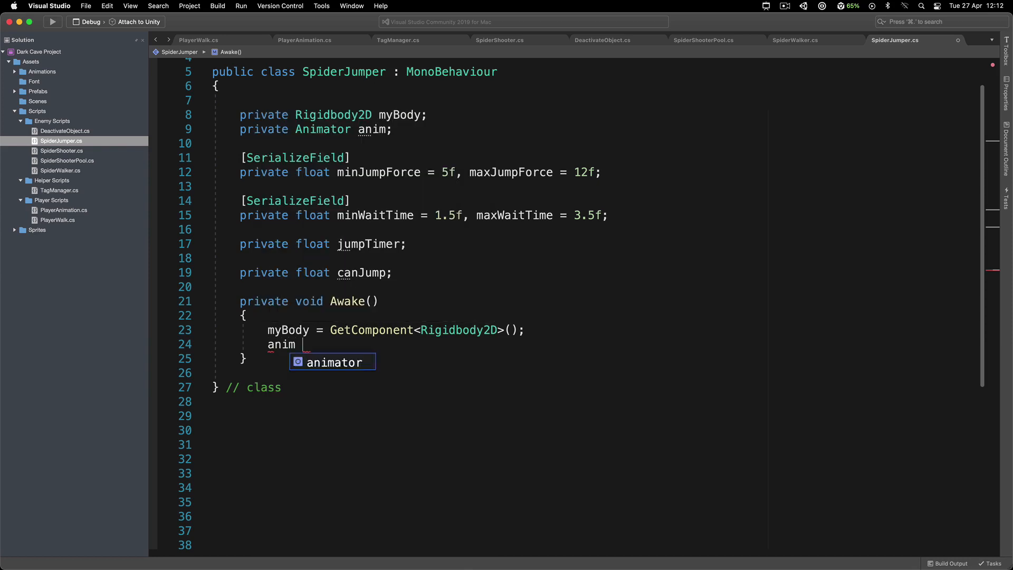
pyautogui.write('= GetComponent<Animator>();')
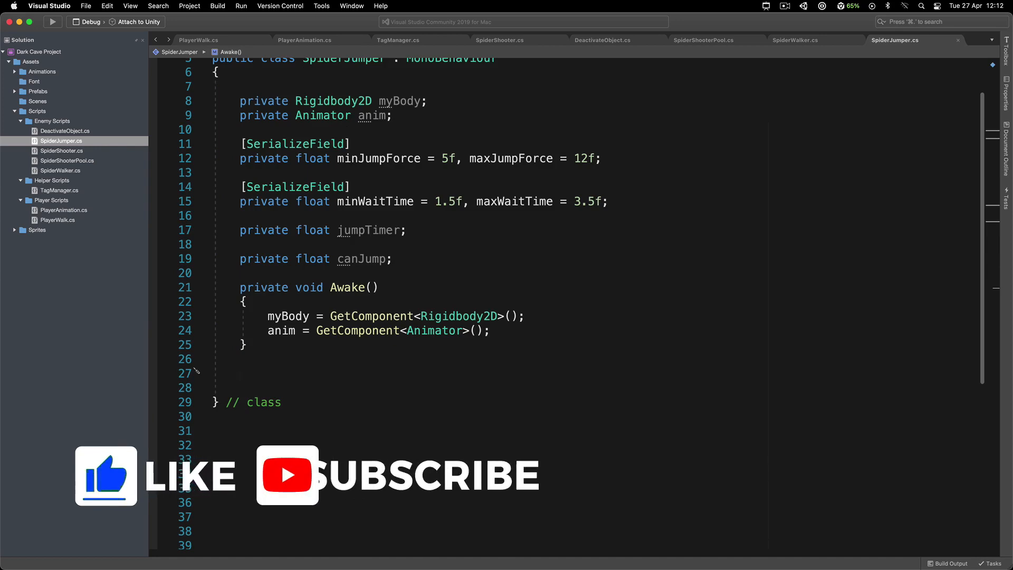
# Stub out empty HandleJumping, Jump and HandleAnimations methods with expanded bodies
pyautogui.write('void HandleJumping(')
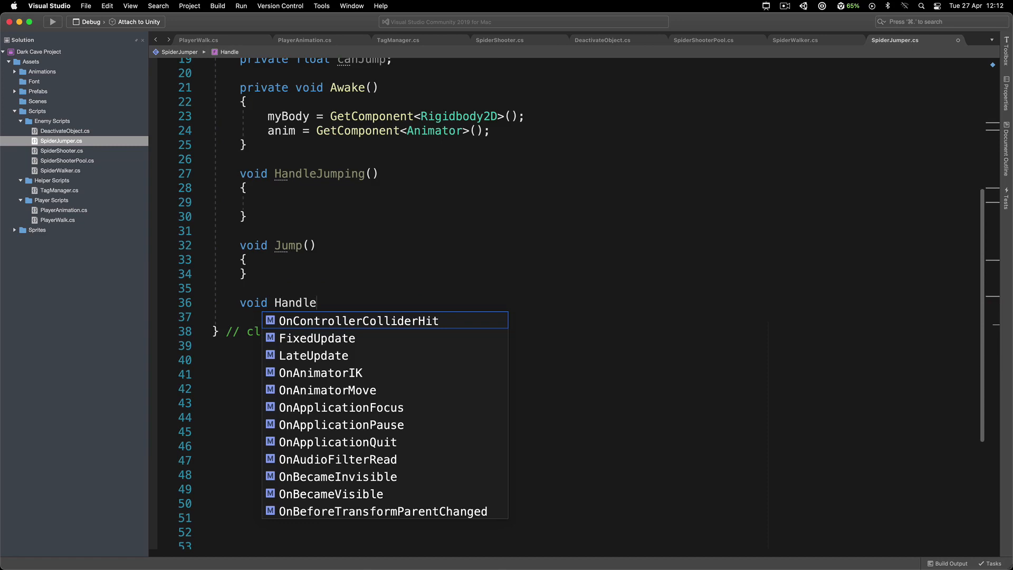
pyautogui.write('Animations()')
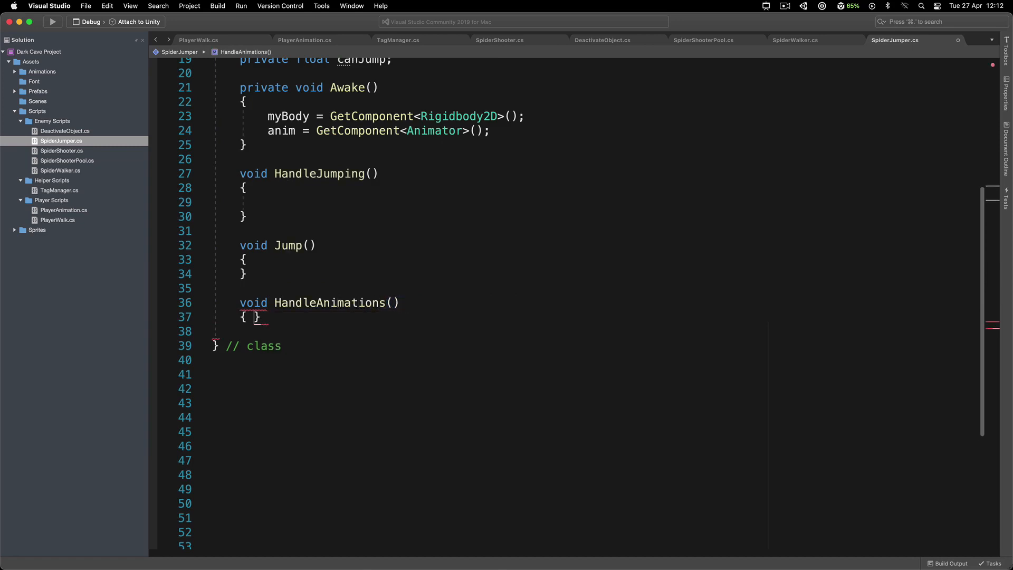
pyautogui.press('return')
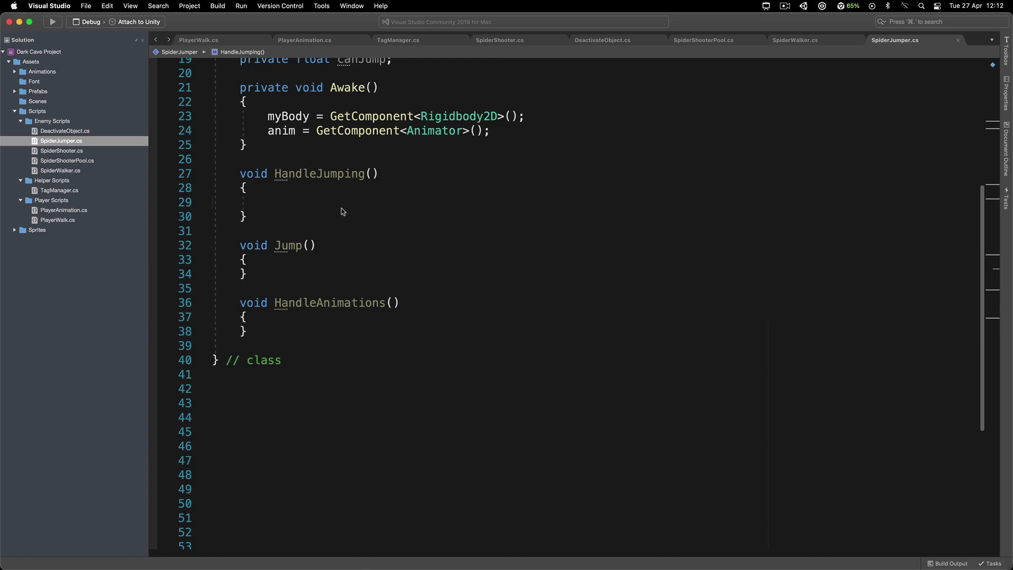
# Start HandleJumping with if (Time.time > jumpTimer) calling Jump()
pyautogui.write('i')
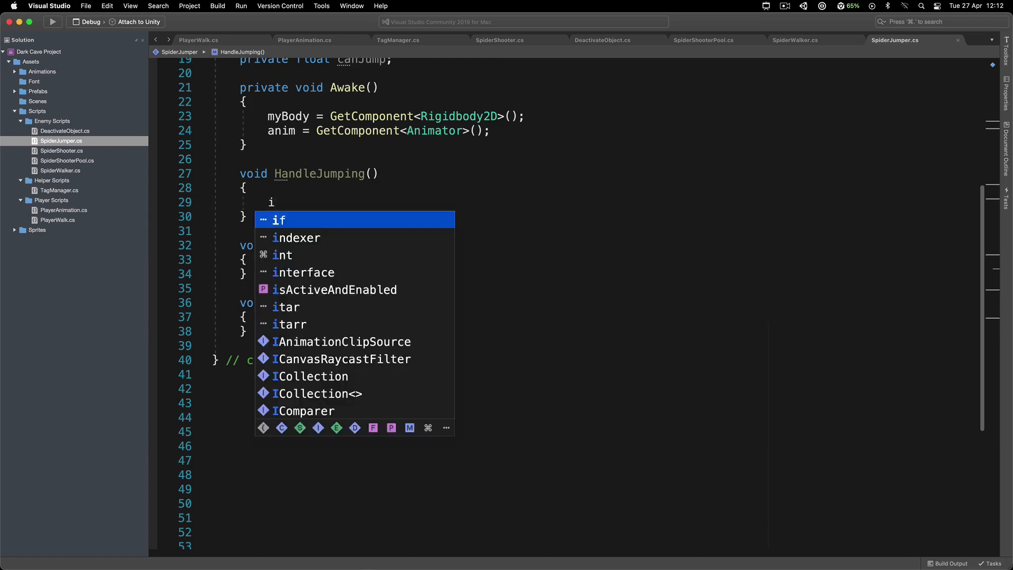
pyautogui.write('f(Time.time )')
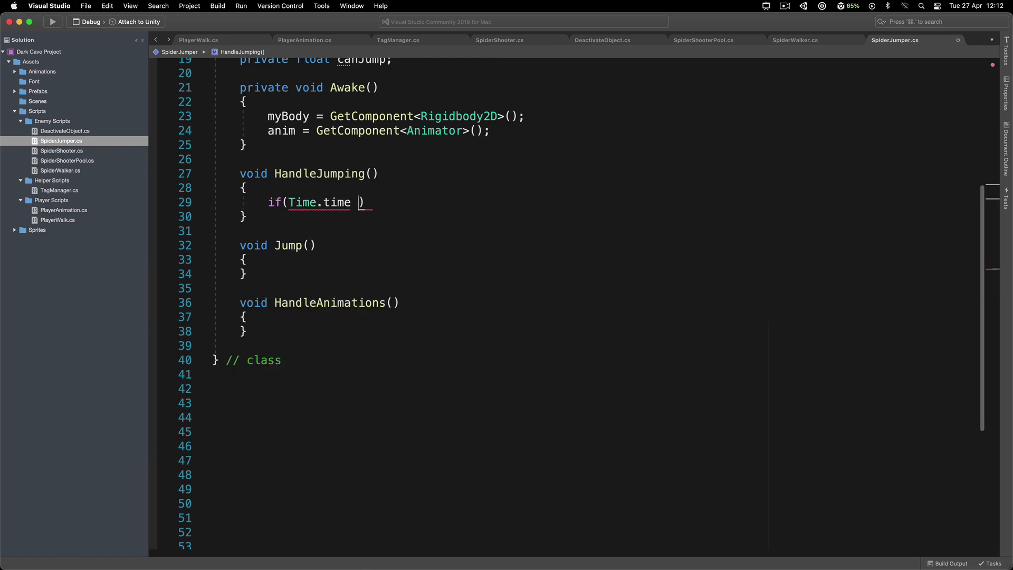
pyautogui.write('> JumpTimer')
pyautogui.write('Jump(')
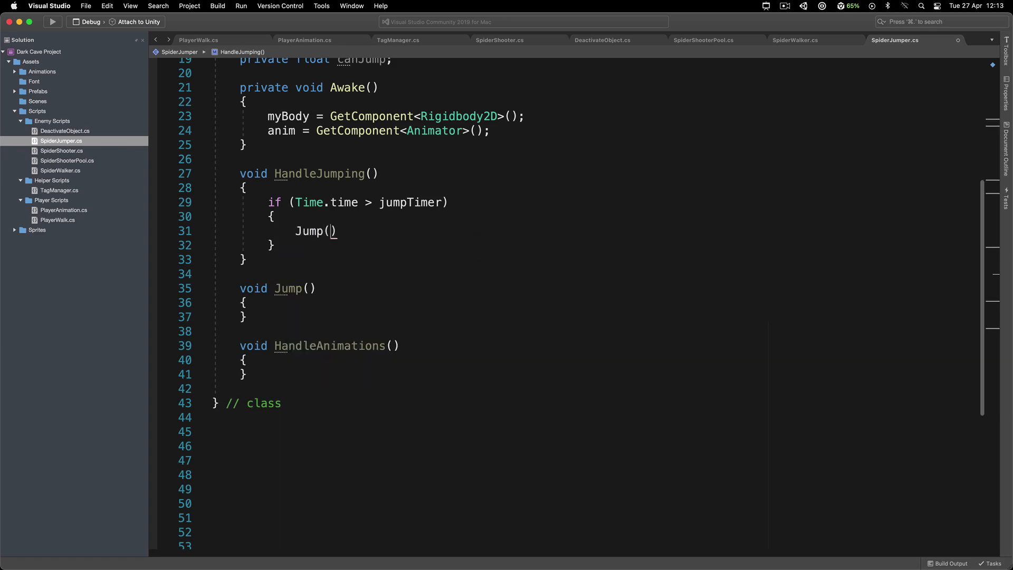
pyautogui.write(';')
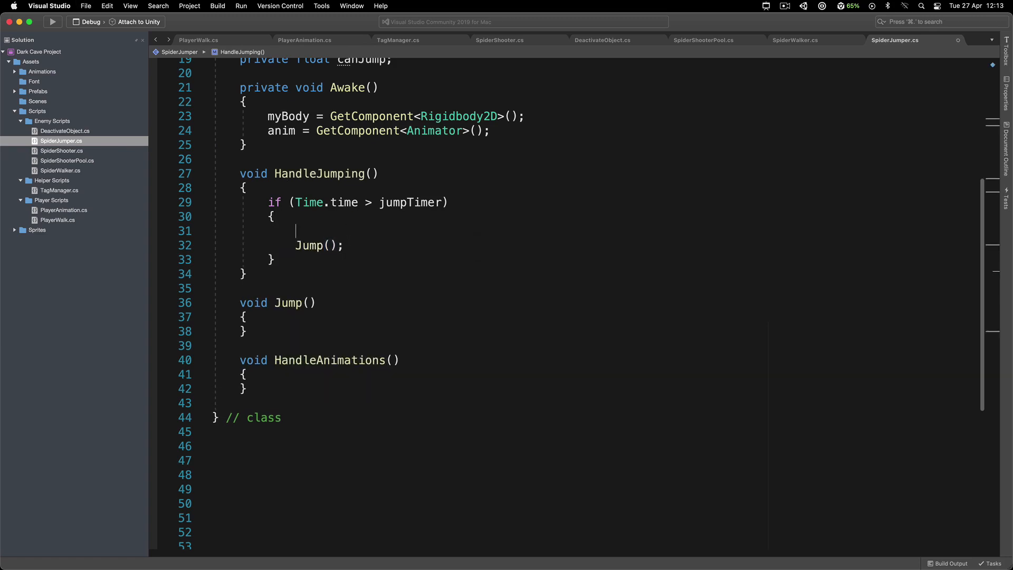
# Reset jumpTimer to Time.time + Random.Range(minWaitTime, maxWaitTime) inside the check
pyautogui.write('jumpTimer')
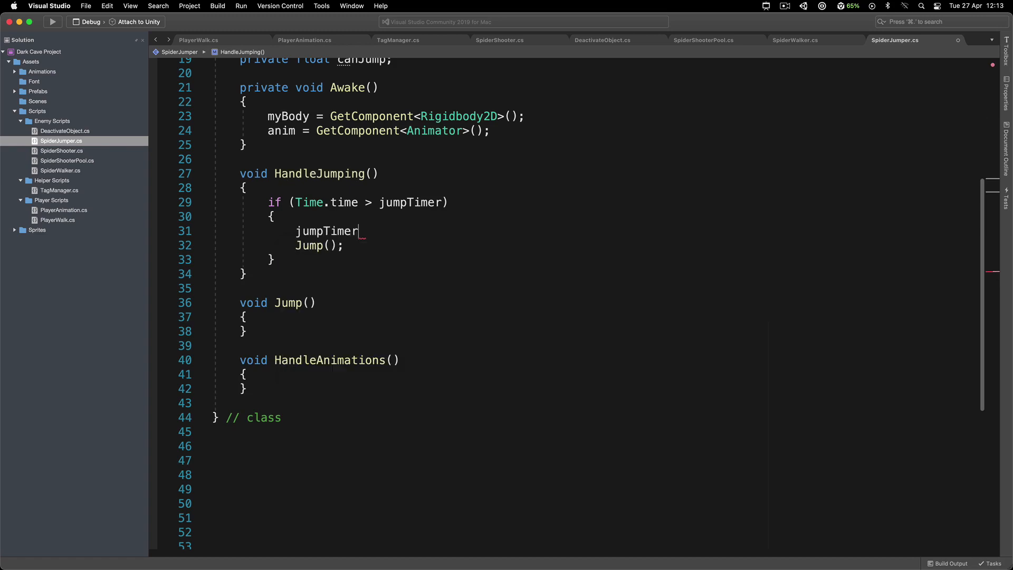
pyautogui.write('= Time.ti')
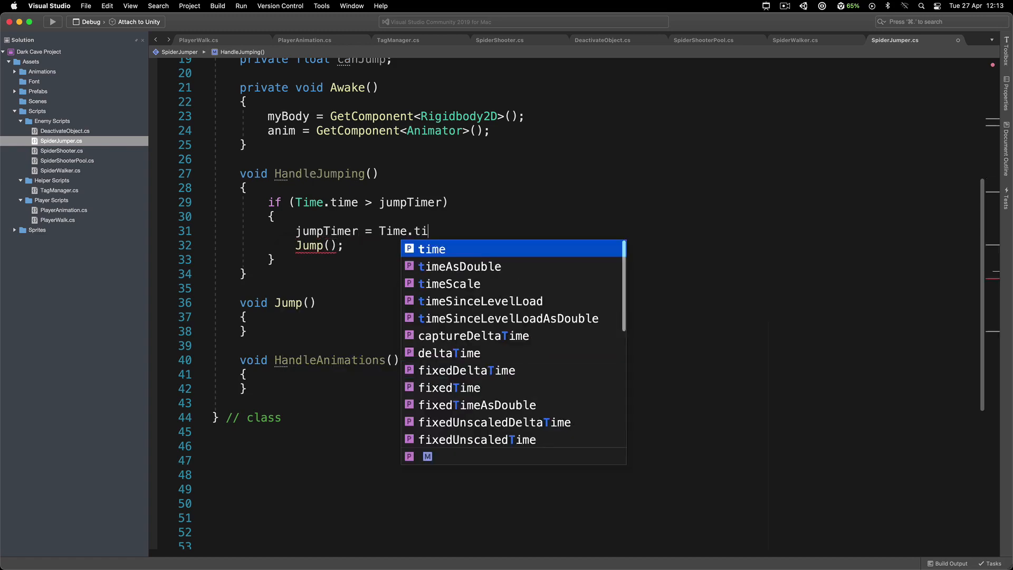
pyautogui.write('me + Random')
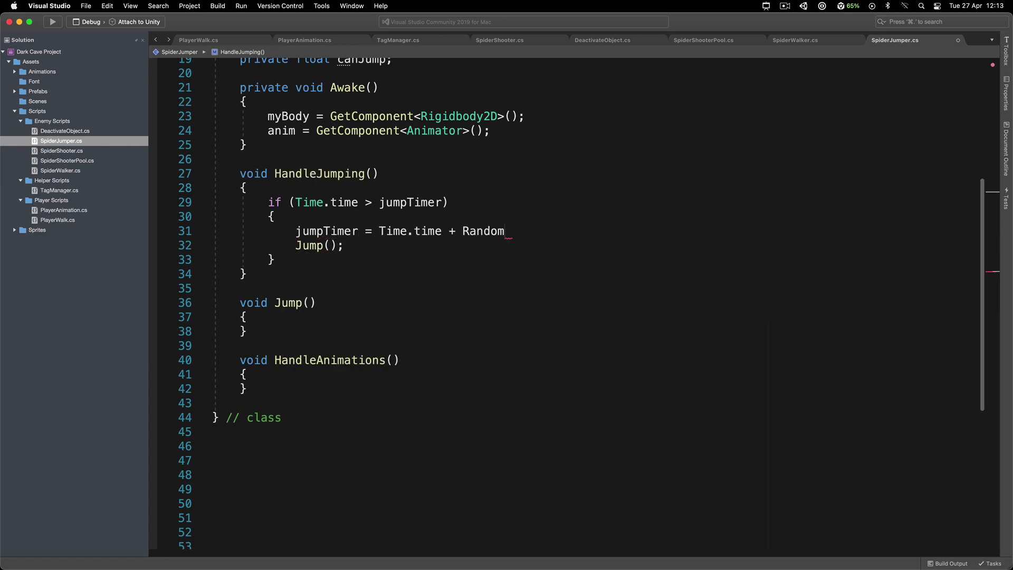
pyautogui.write('.Range(')
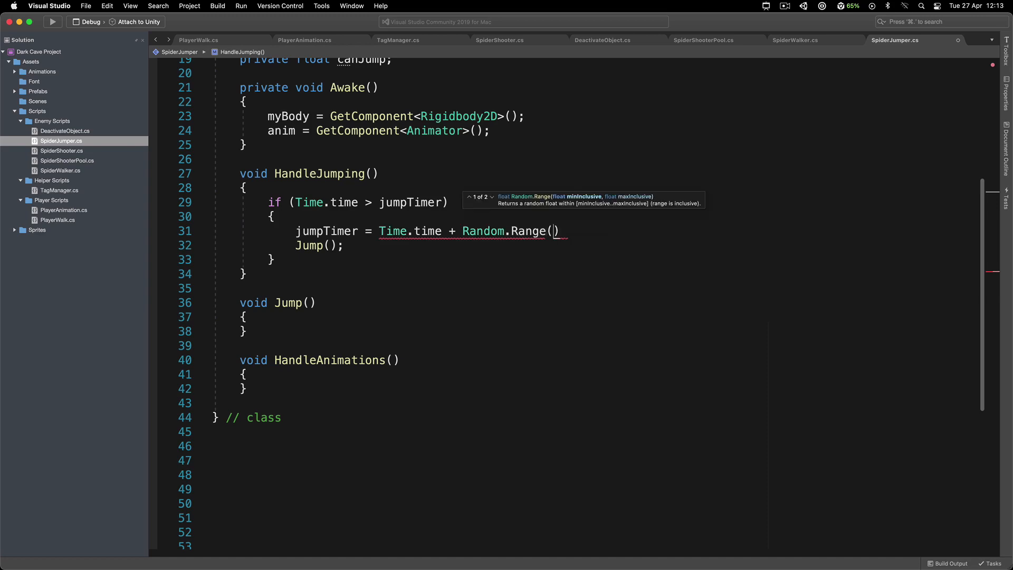
pyautogui.write('minWaitTime, maxWaitTime')
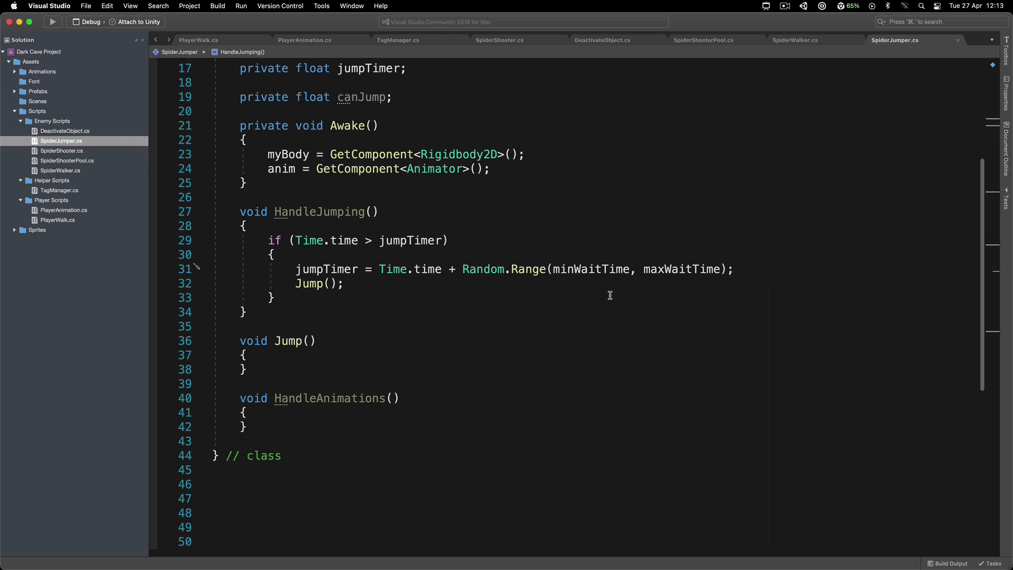
pyautogui.click(293, 240)
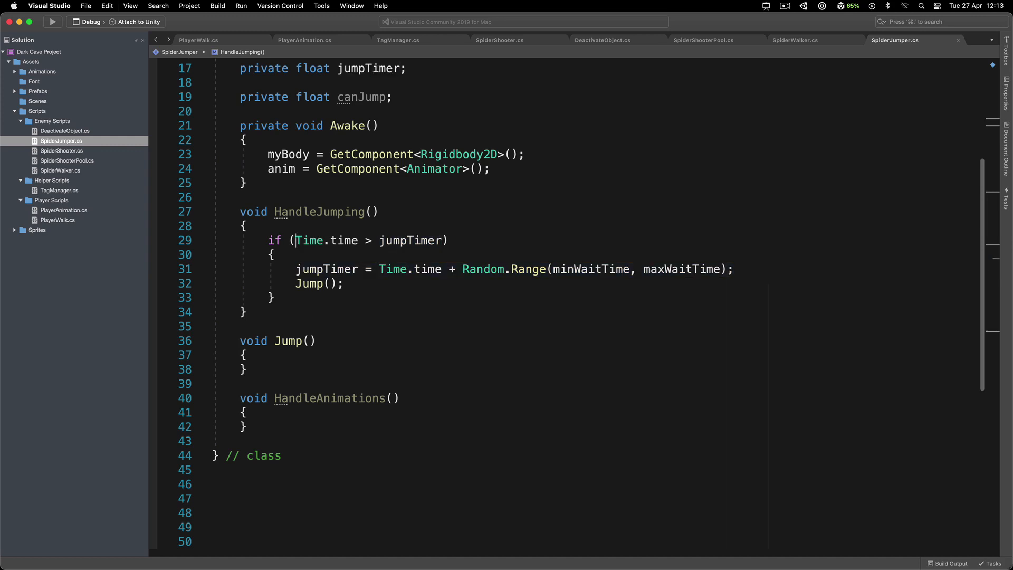
# Add Start initializing jumpTimer to Time.time + Random.Range(minWaitTime, maxWaitTime)
pyautogui.write('private void Start()')
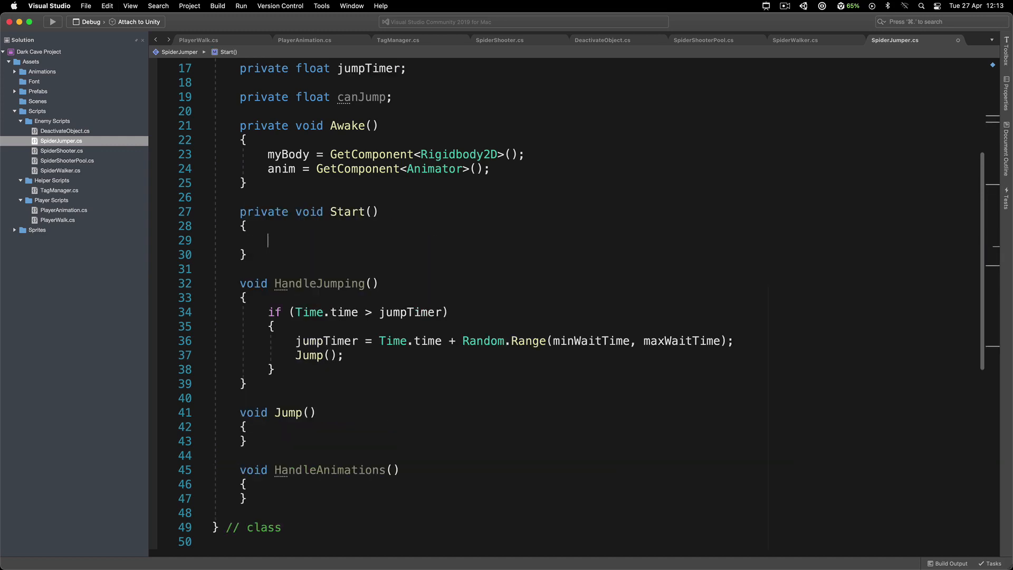
pyautogui.write('jumpTimer = Time.time + Random.Range(minWaitTime, maxWaitTime);')
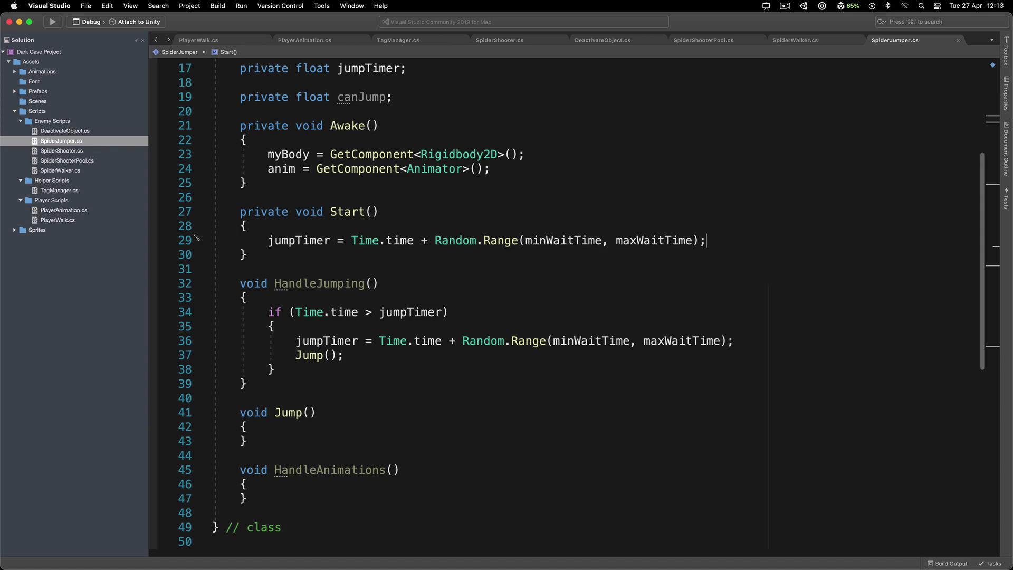
pyautogui.scroll(-3)
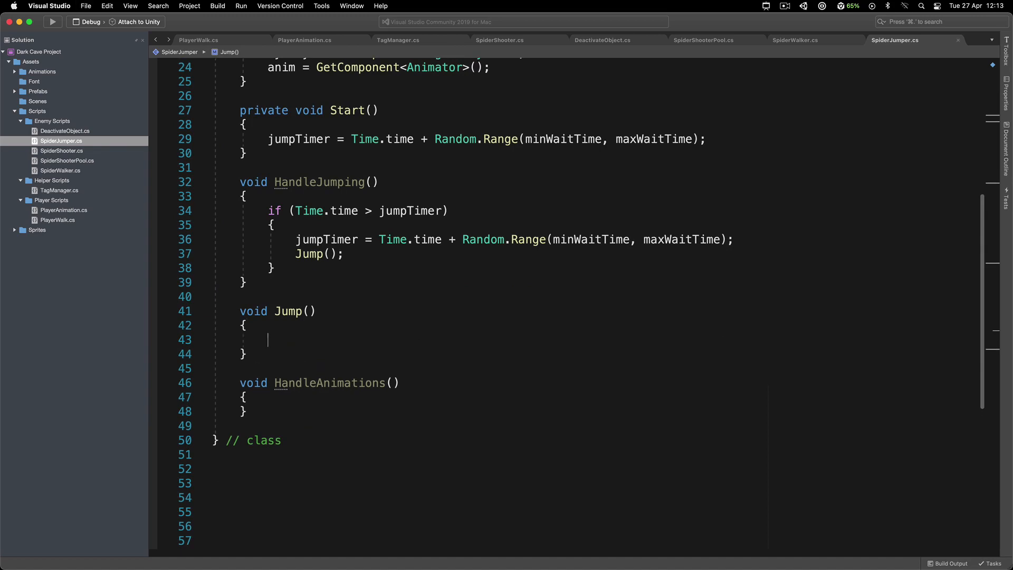
# In Jump, if canJump set myBody.velocity to new Vector2(0f, Random.Range(minJumpForce, maxJumpForce))
pyautogui.write('if(canJump)')
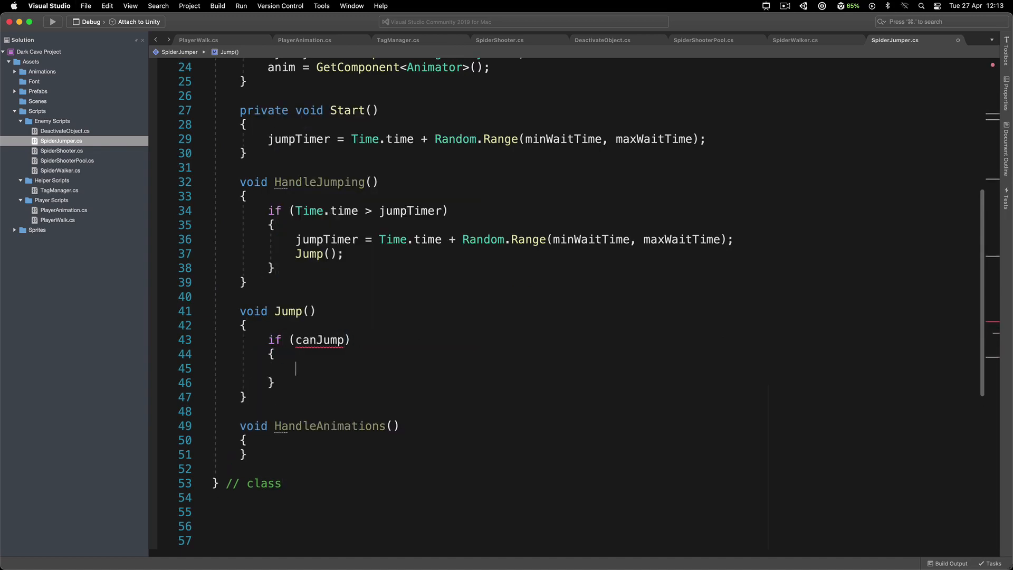
pyautogui.write('myb')
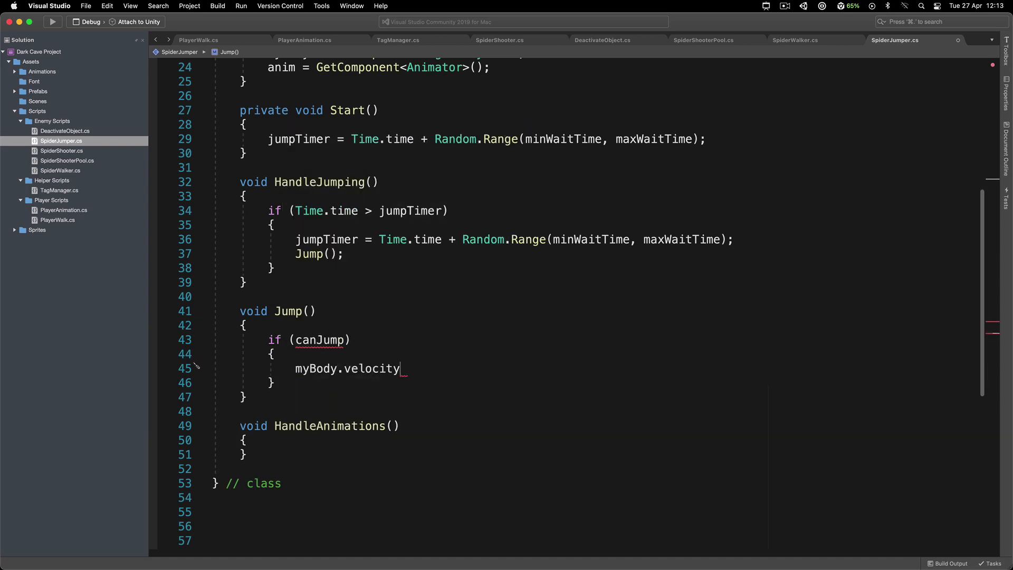
pyautogui.write('= new')
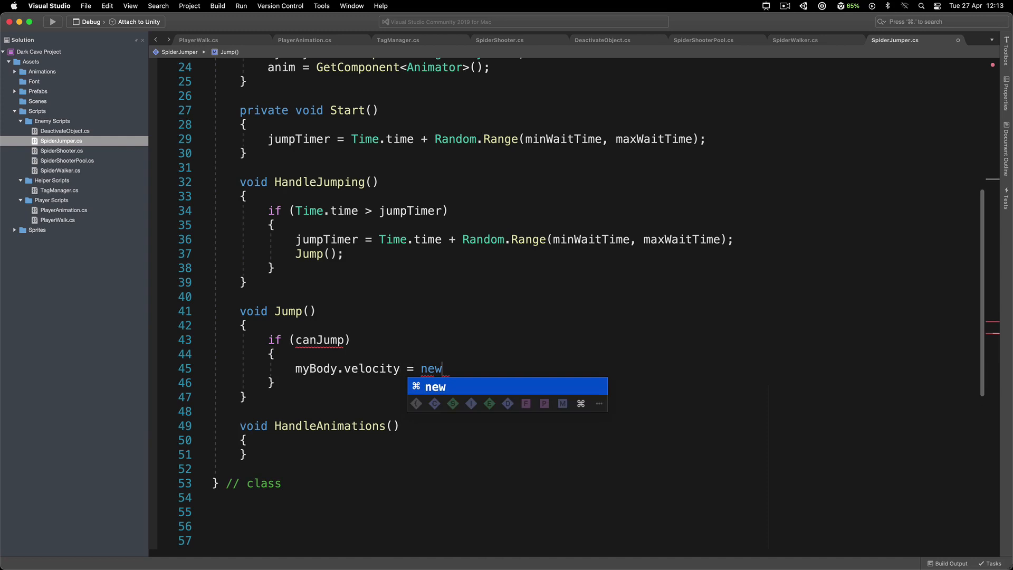
pyautogui.write('Vector2(0')
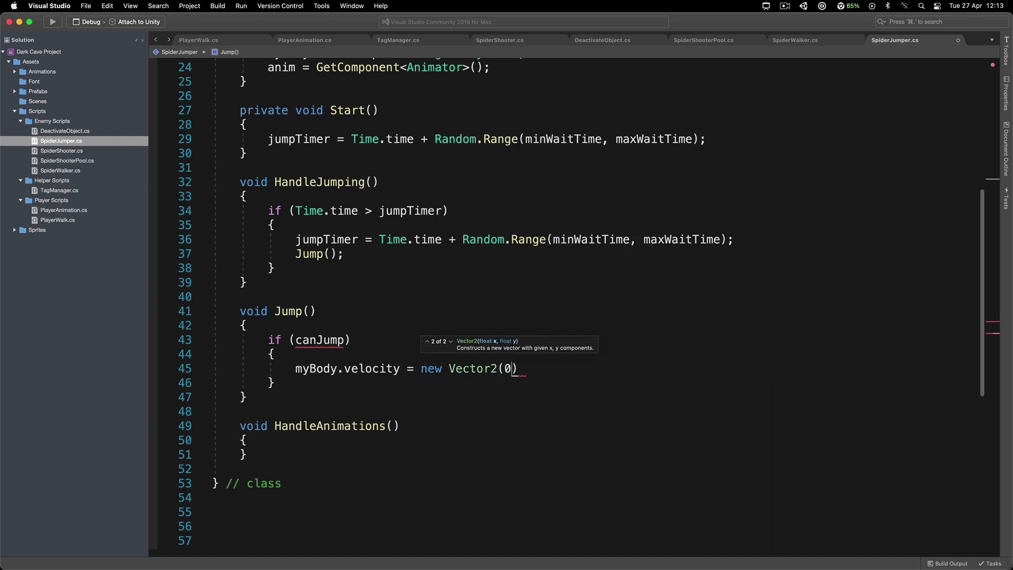
pyautogui.write('f,')
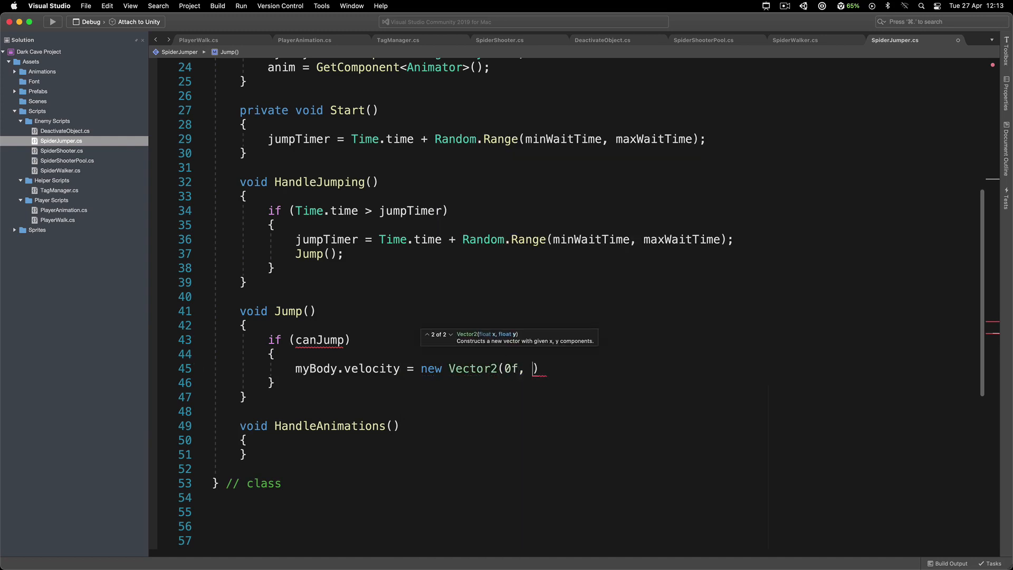
pyautogui.write('Random.Range')
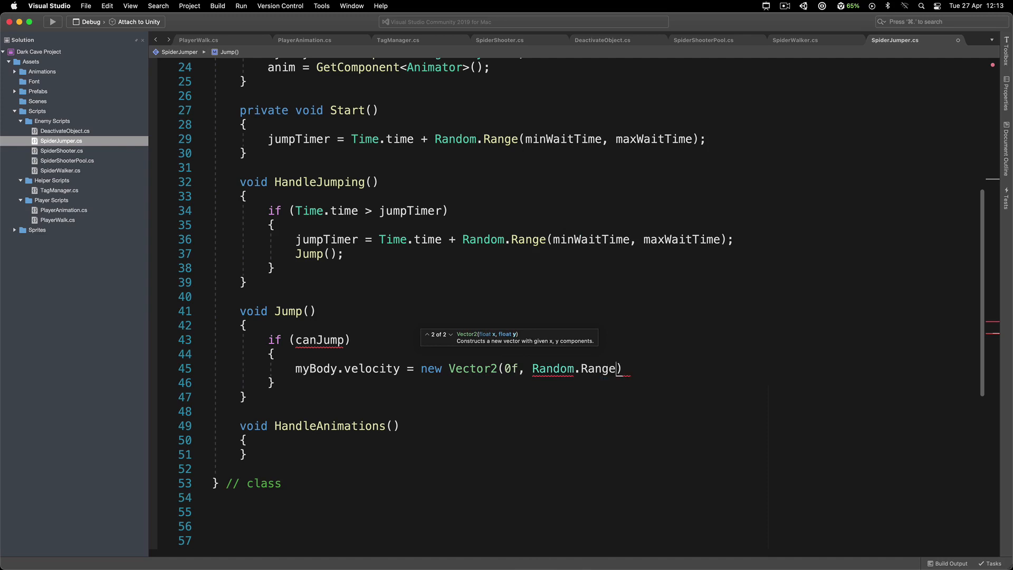
pyautogui.write('minJumpForce,')
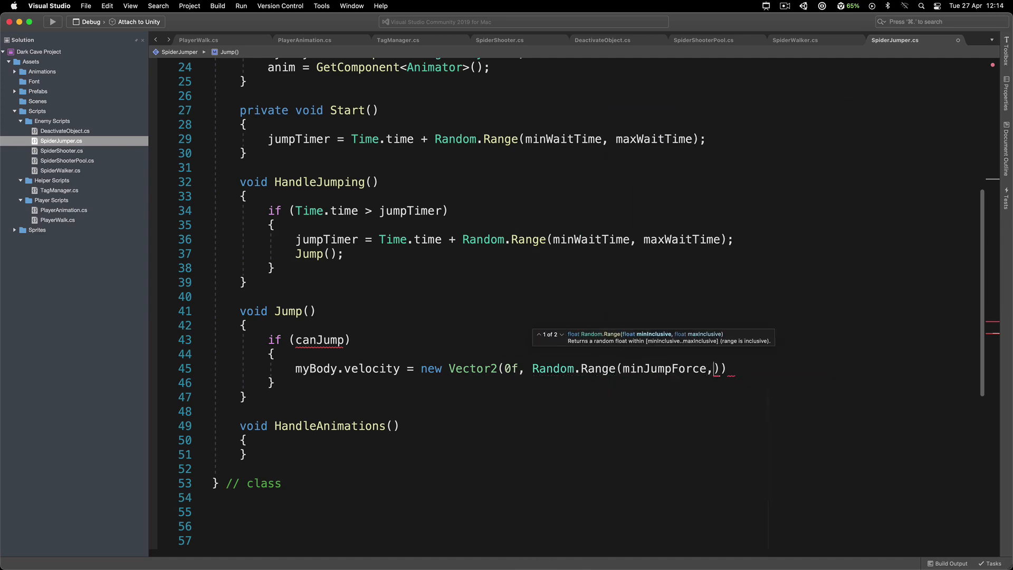
pyautogui.write('maxJumpForce);')
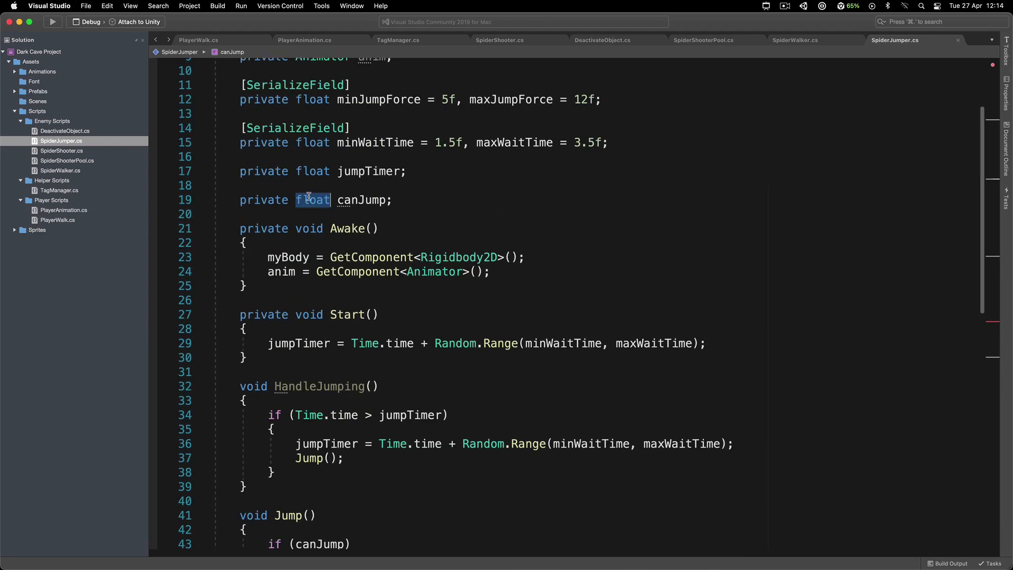
# Change canJump's declaration to a bool and review the script
pyautogui.write('bool')
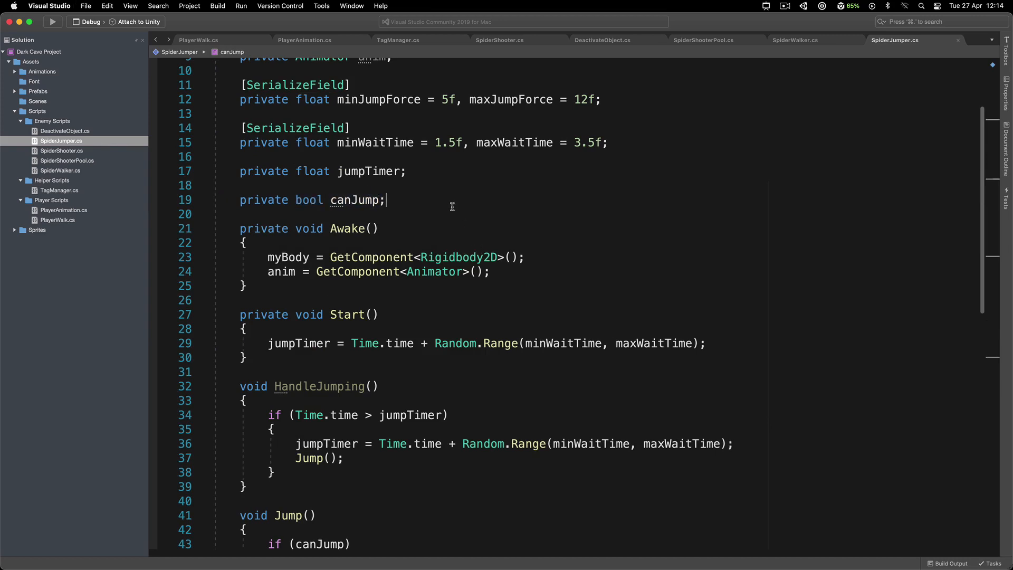
pyautogui.scroll(-3)
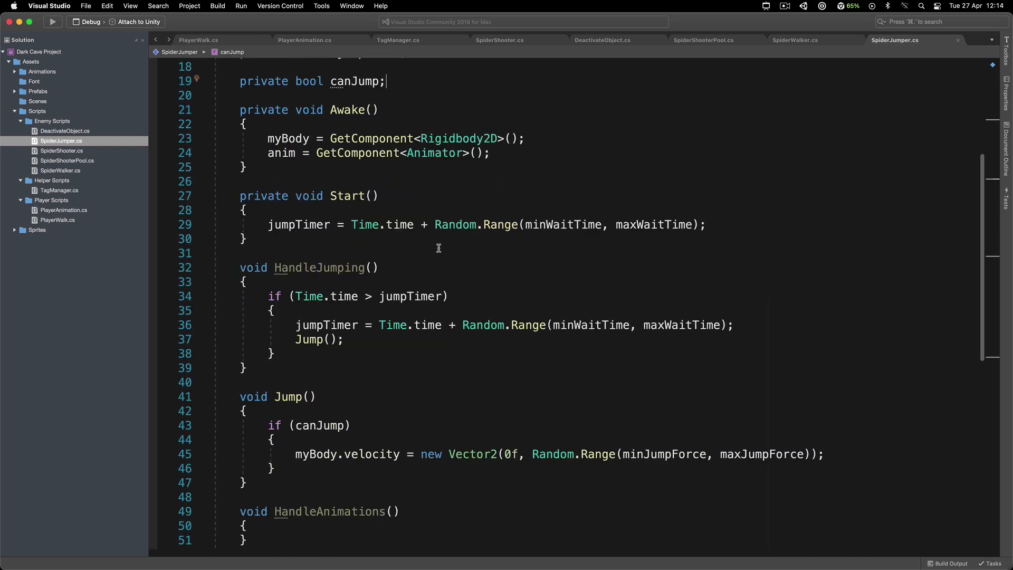
pyautogui.scroll(-3)
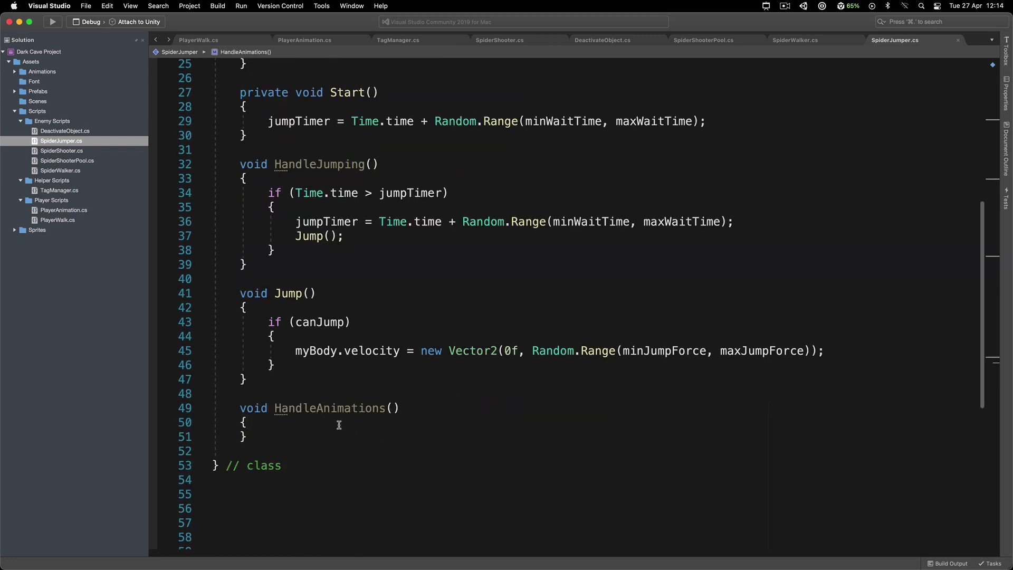
pyautogui.scroll(3)
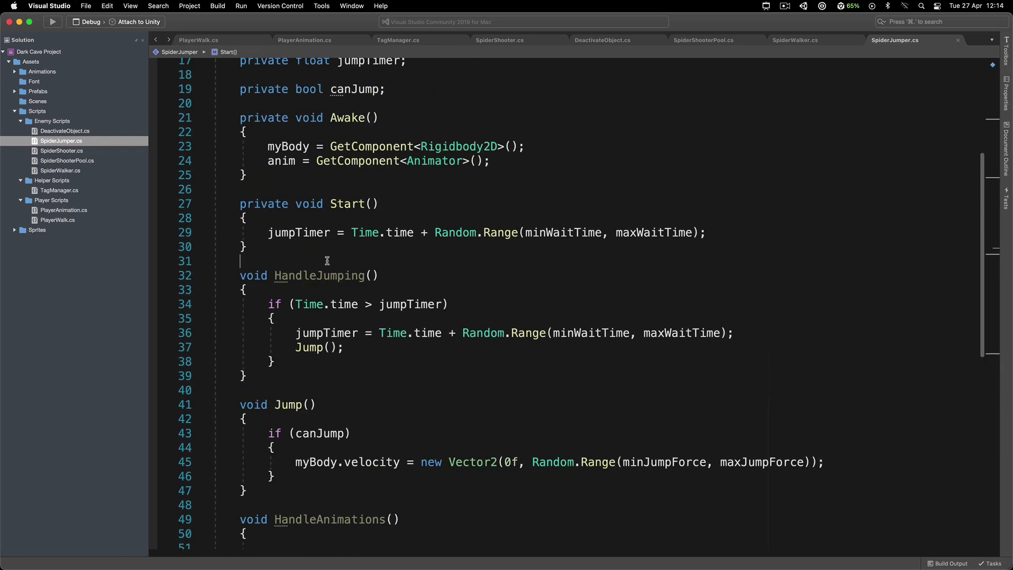
# Add Update calling HandleJumping() and HandleAnimations() each frame
pyautogui.write('voidUpdate(')
pyautogui.write('h')
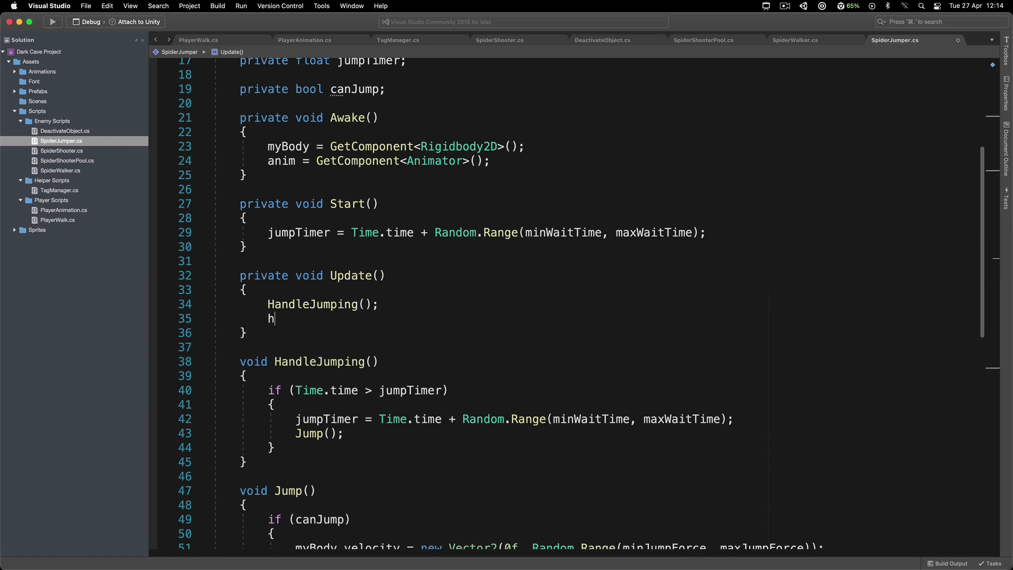
pyautogui.write('andleJum')
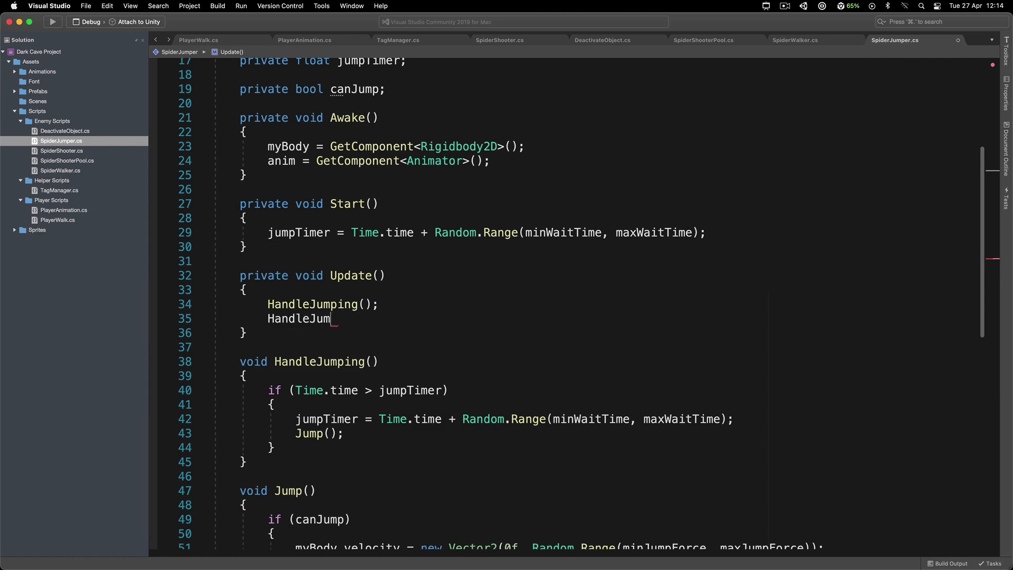
pyautogui.write('Animations();')
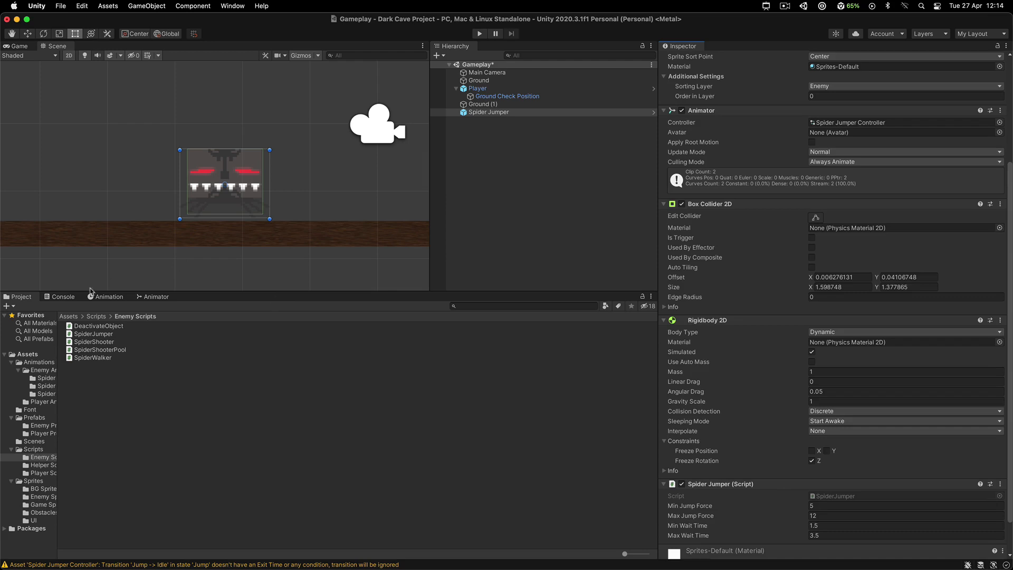
# Check Unity's Console for compile errors, then return to the SpiderJumper script
pyautogui.click(62, 295)
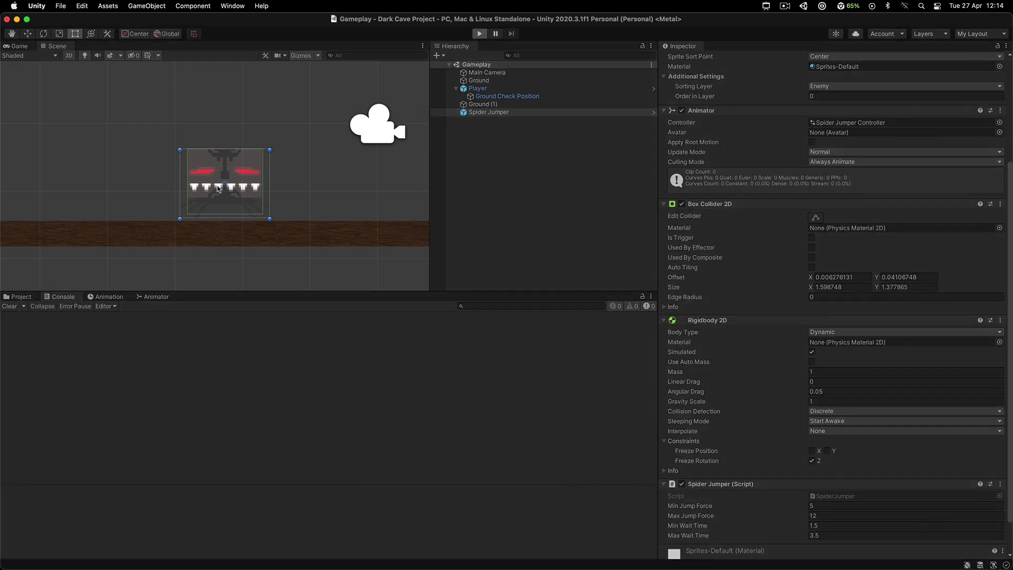
pyautogui.click(479, 32)
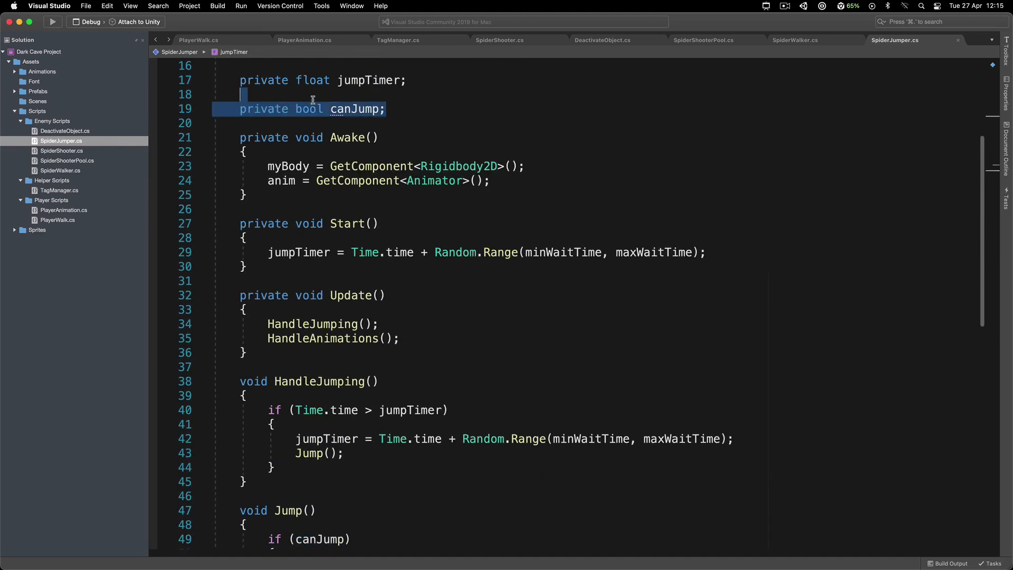
# Review canJump's uses and add if(myBody.velocity.magnitude == 0) in HandleJumping
pyautogui.doubleClick(355, 109)
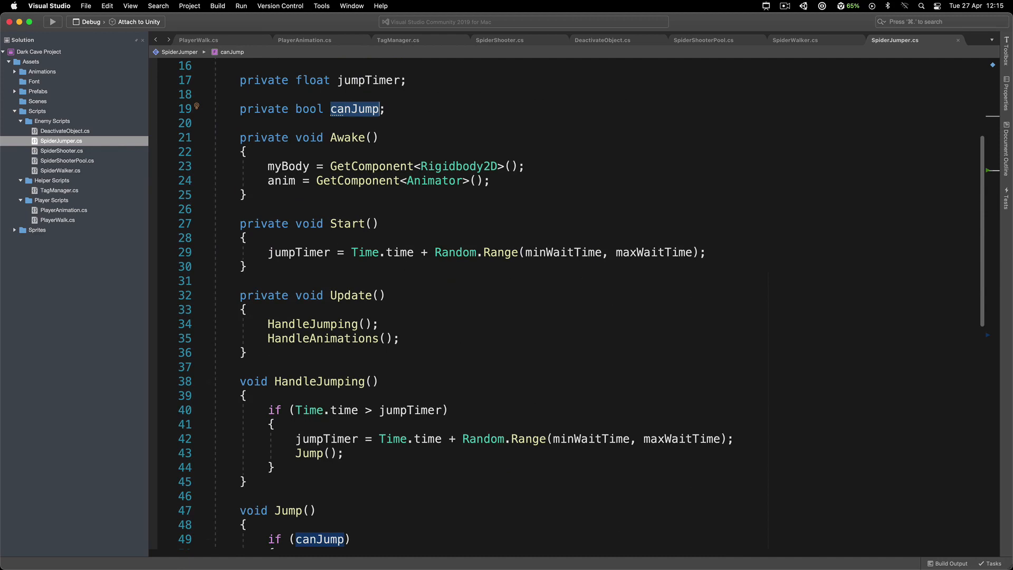
pyautogui.scroll(-3)
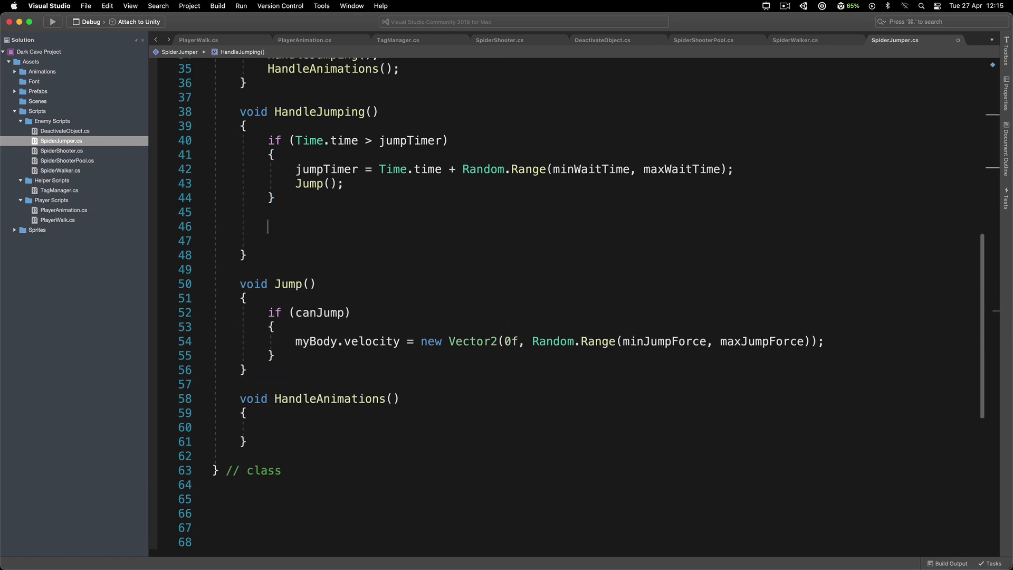
pyautogui.scroll(3)
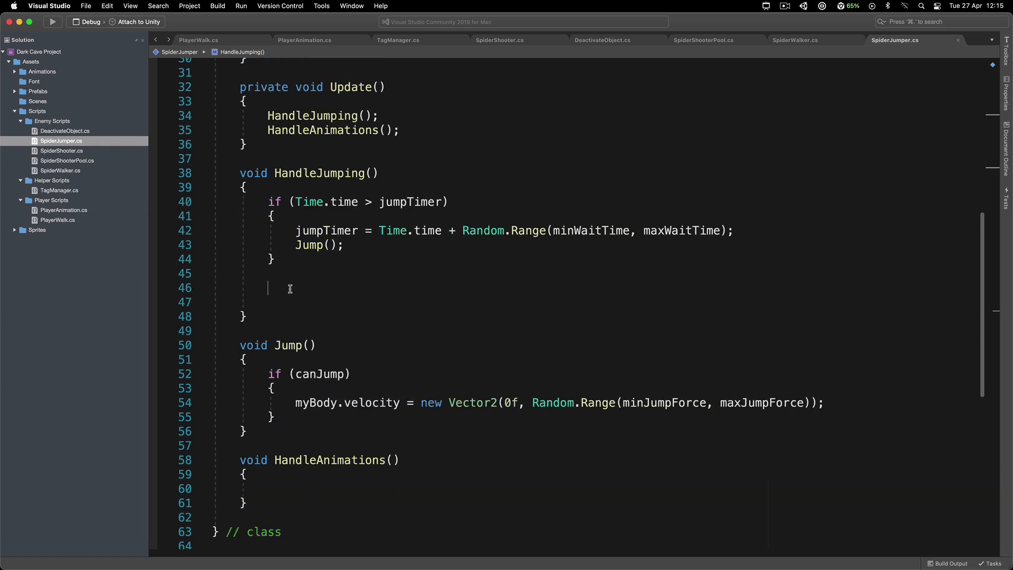
pyautogui.moveTo(410, 341)
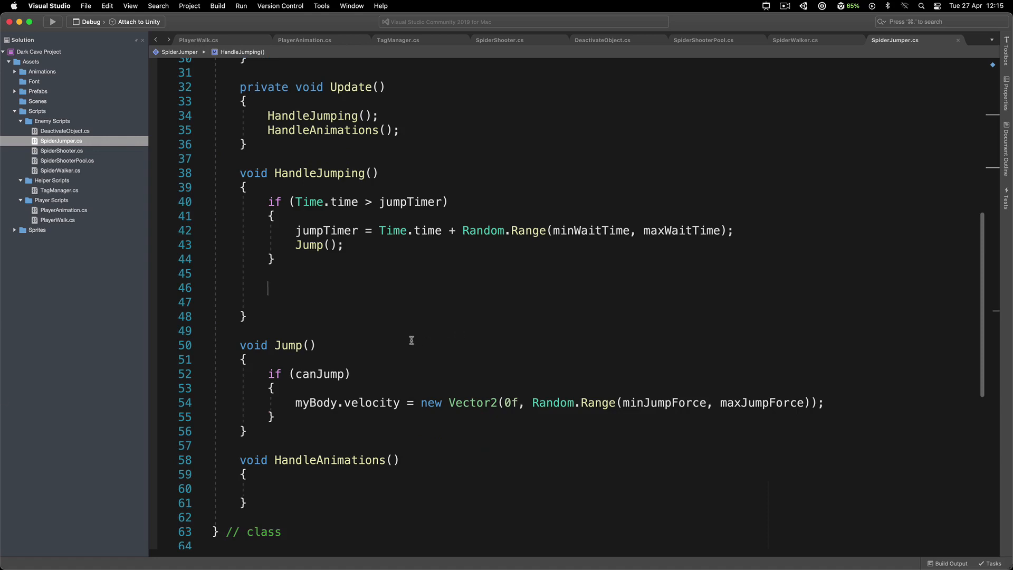
pyautogui.write('if(myBody.v')
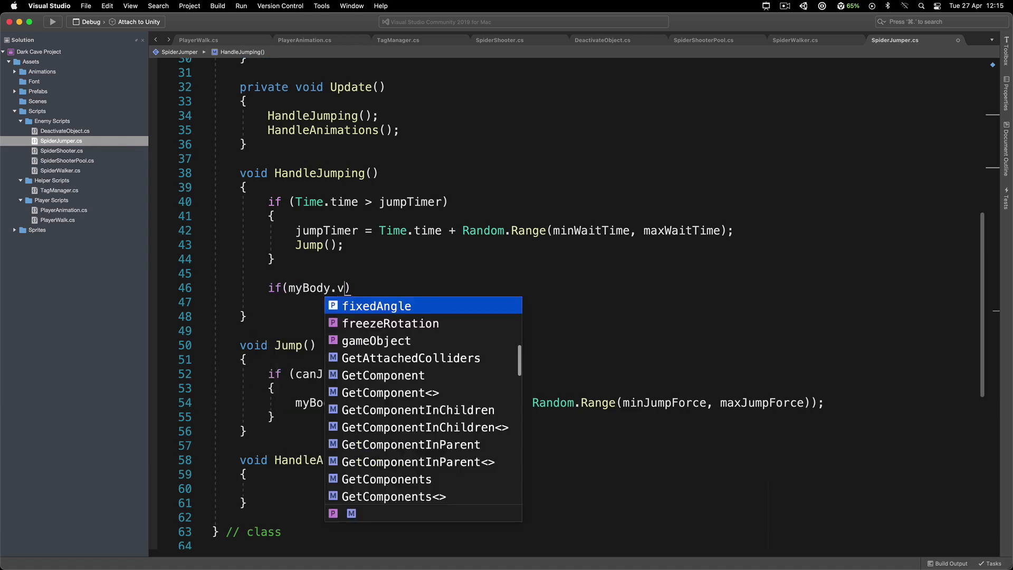
pyautogui.write('elocity.magnitude')
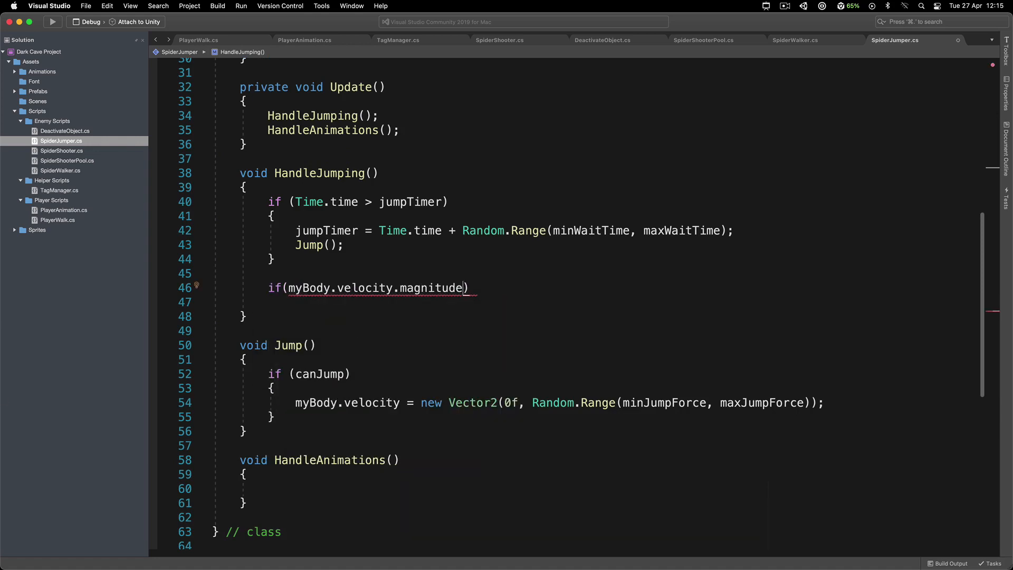
pyautogui.write('==')
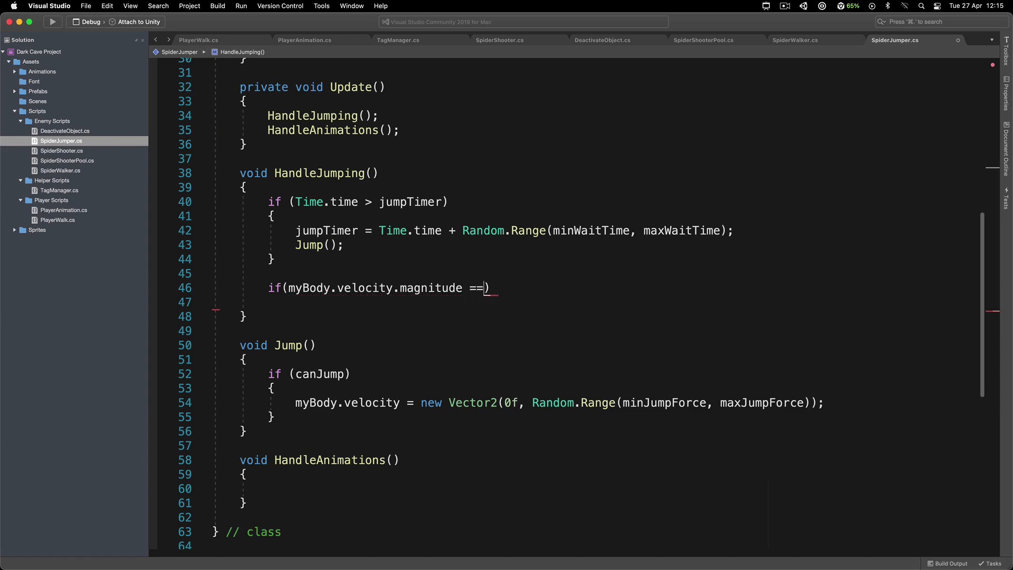
pyautogui.write('0)')
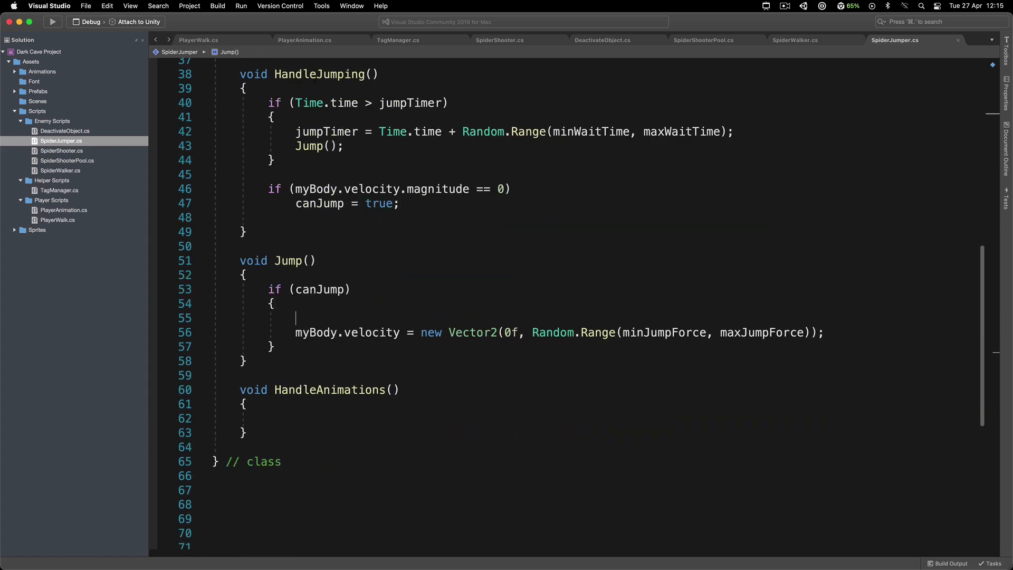
# Set canJump = false inside Jump's if block so the spider can't jump mid-air, then switch to Unity
pyautogui.write('canJump = false;')
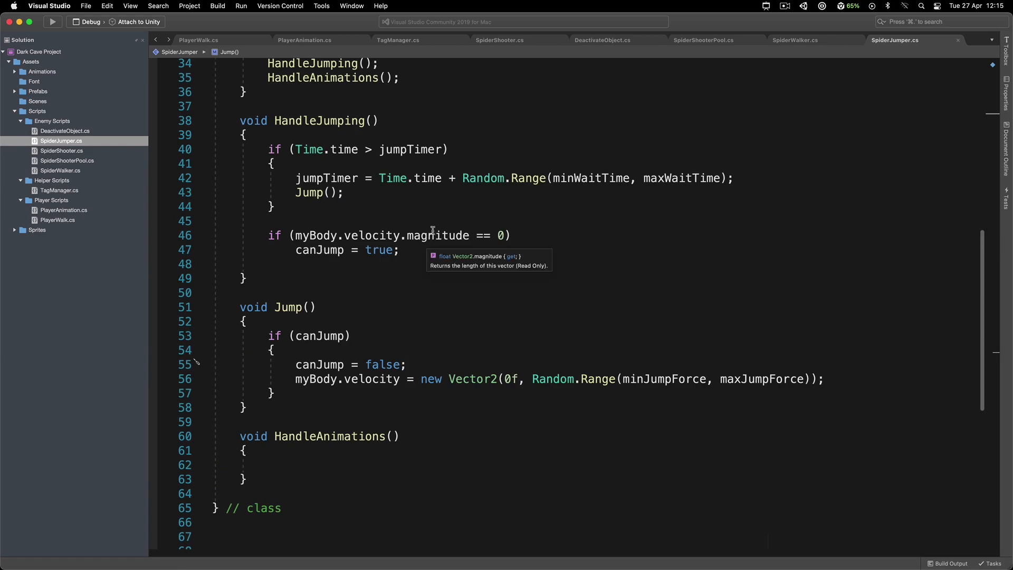
pyautogui.moveTo(494, 271)
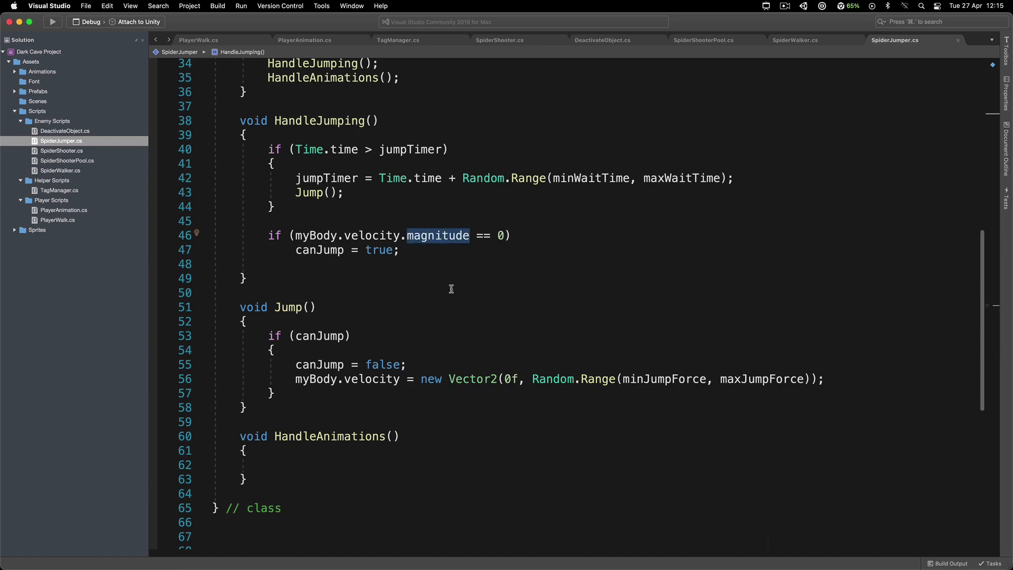
pyautogui.moveTo(400, 292)
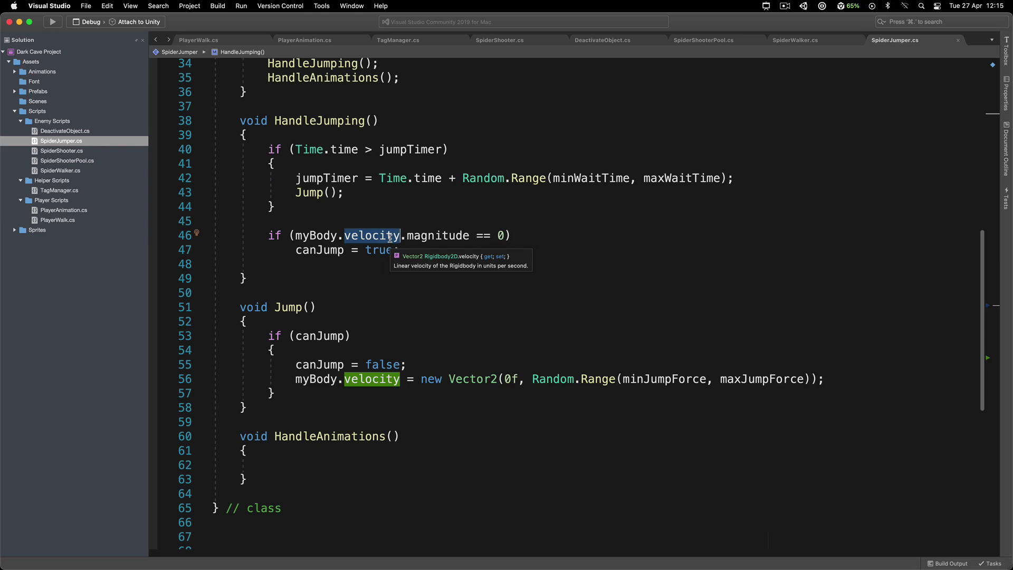
pyautogui.moveTo(429, 264)
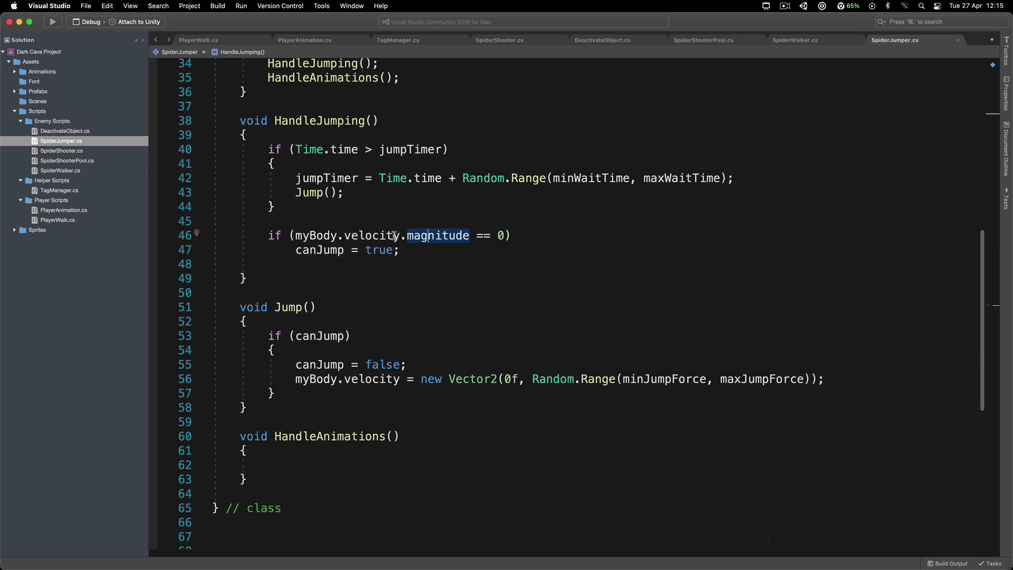
pyautogui.moveTo(437, 235)
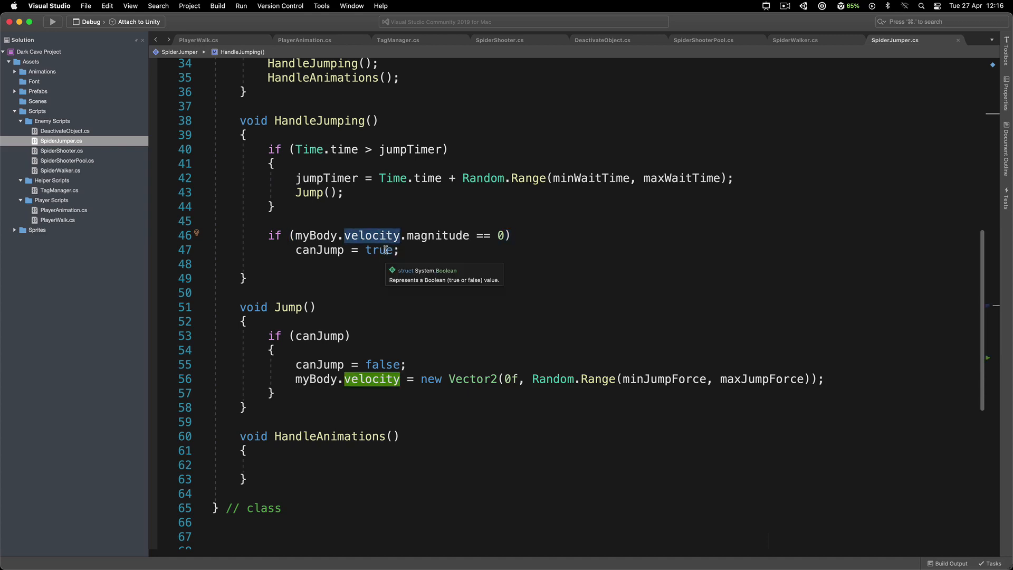
pyautogui.moveTo(446, 235)
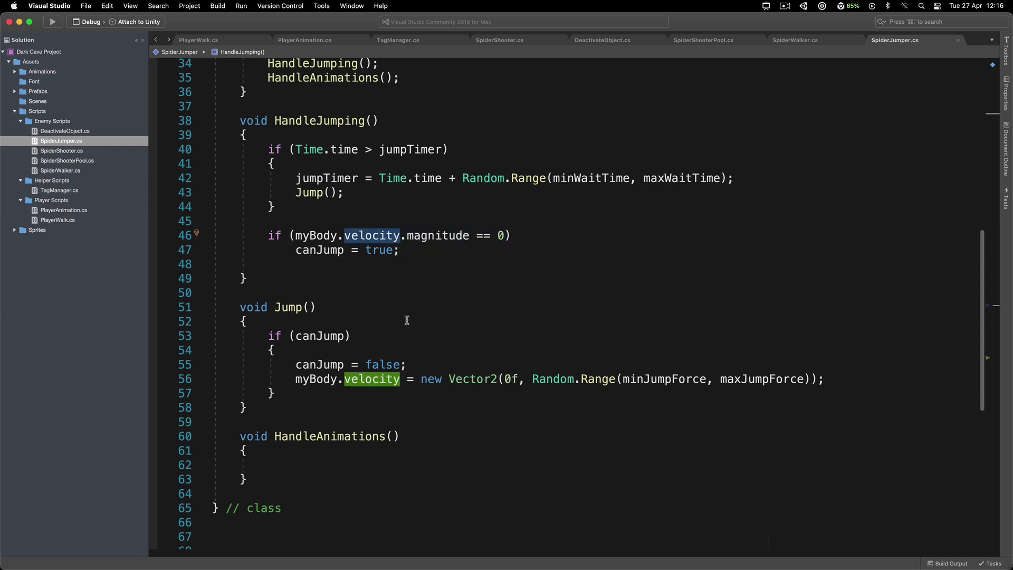
pyautogui.moveTo(418, 294)
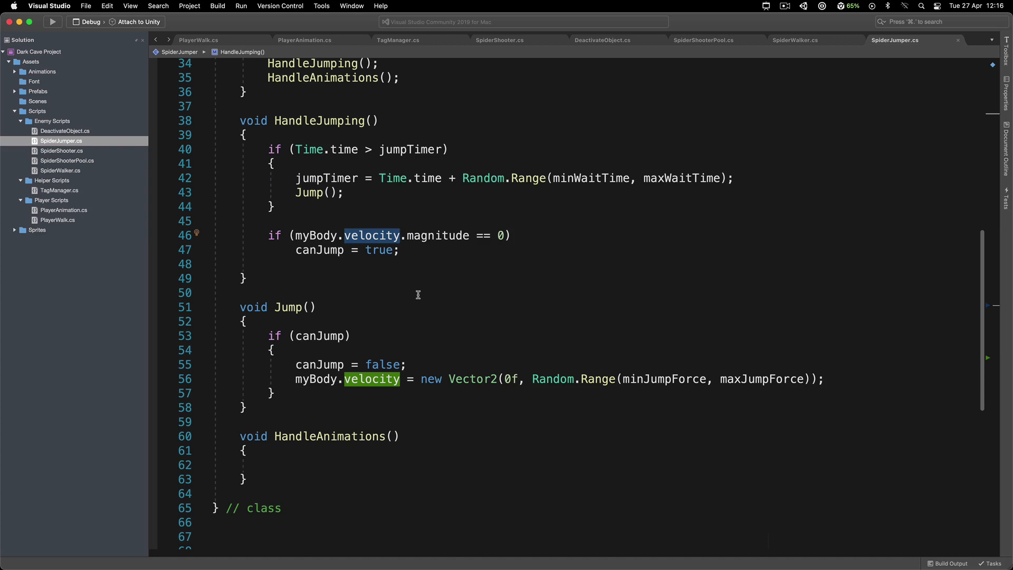
pyautogui.moveTo(391, 312)
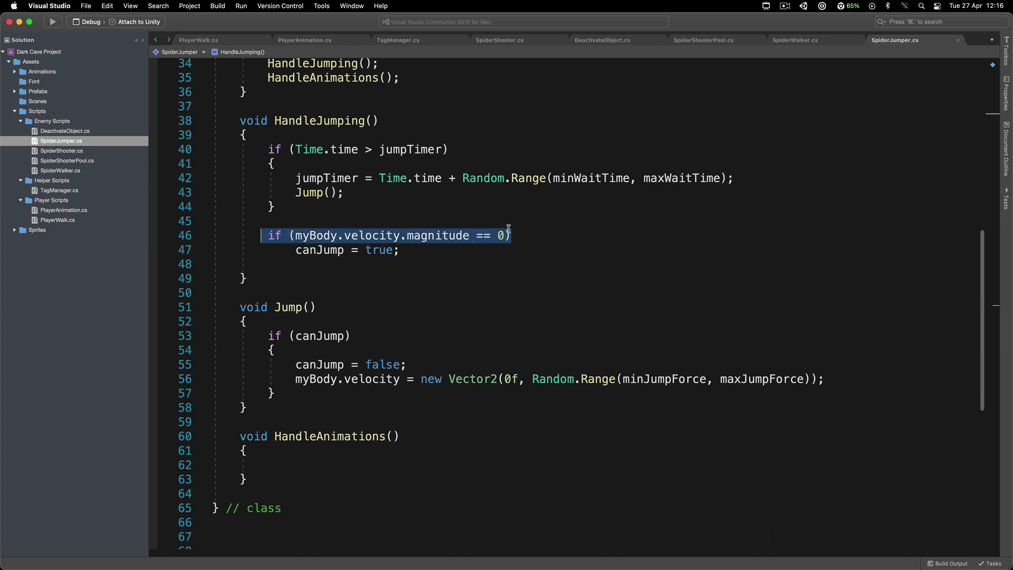
pyautogui.click(500, 235)
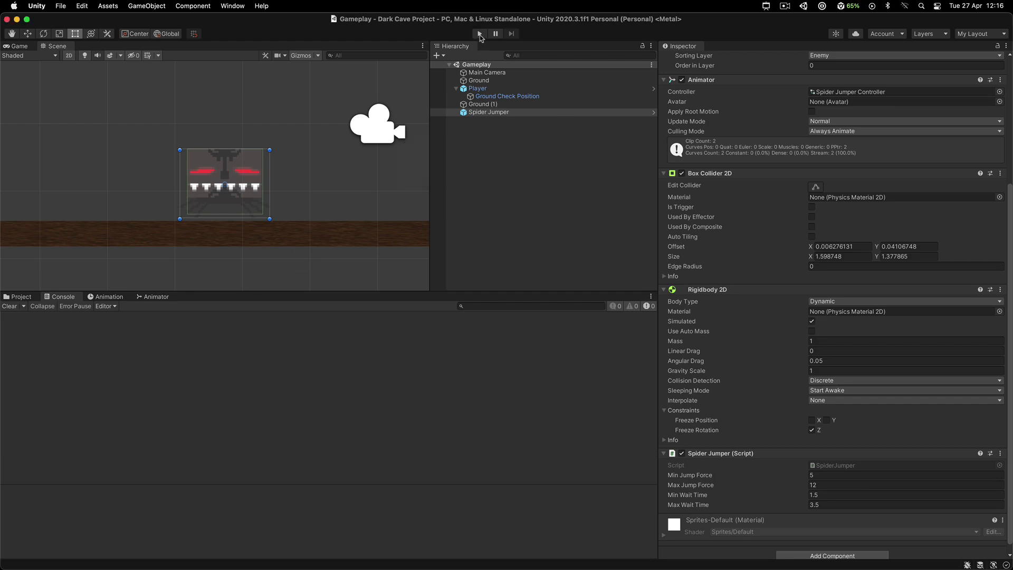
# Play the scene, inspect the Animator's Idle state and set its Speed to 0.5
pyautogui.click(479, 34)
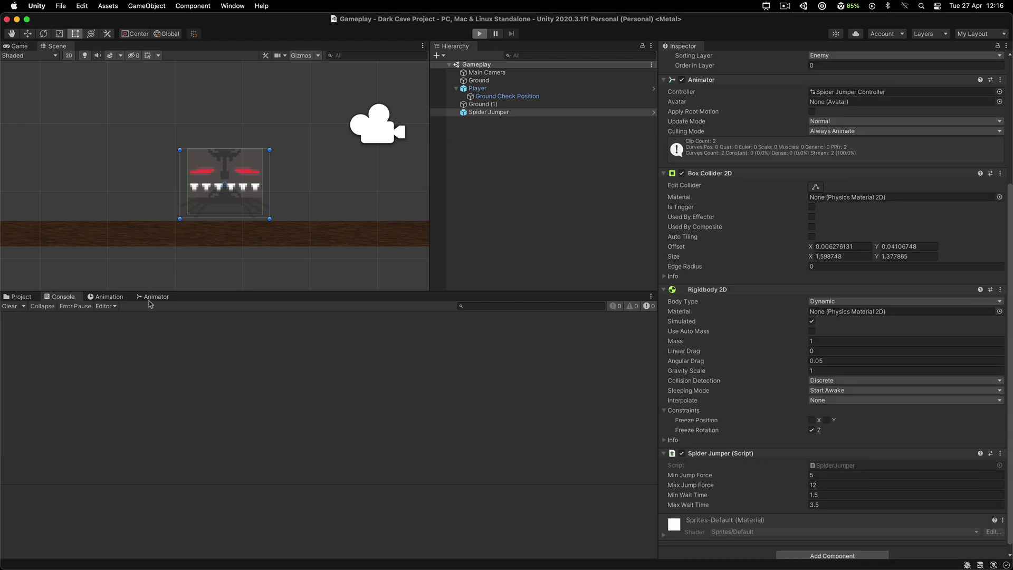
pyautogui.click(479, 33)
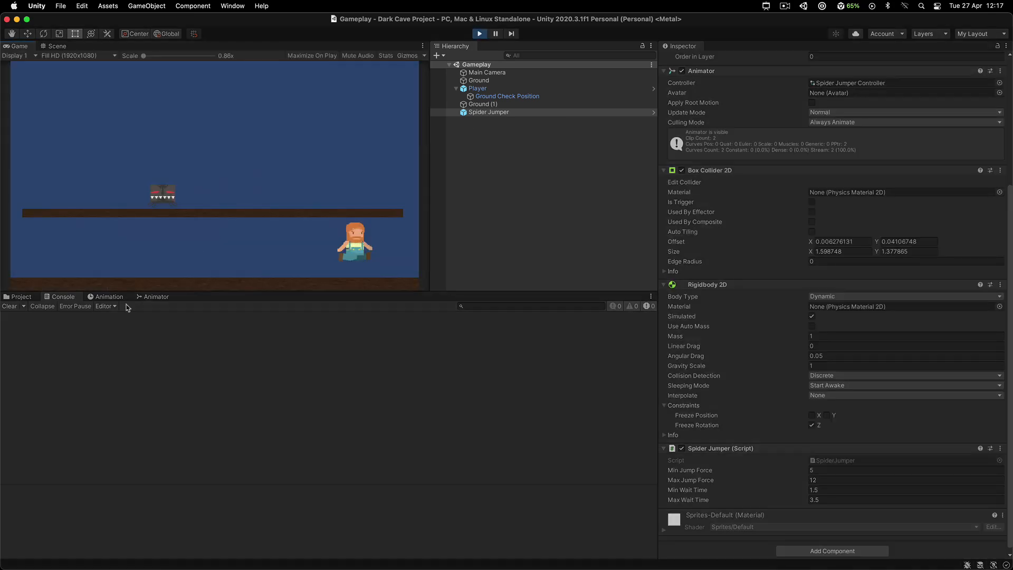
pyautogui.click(156, 297)
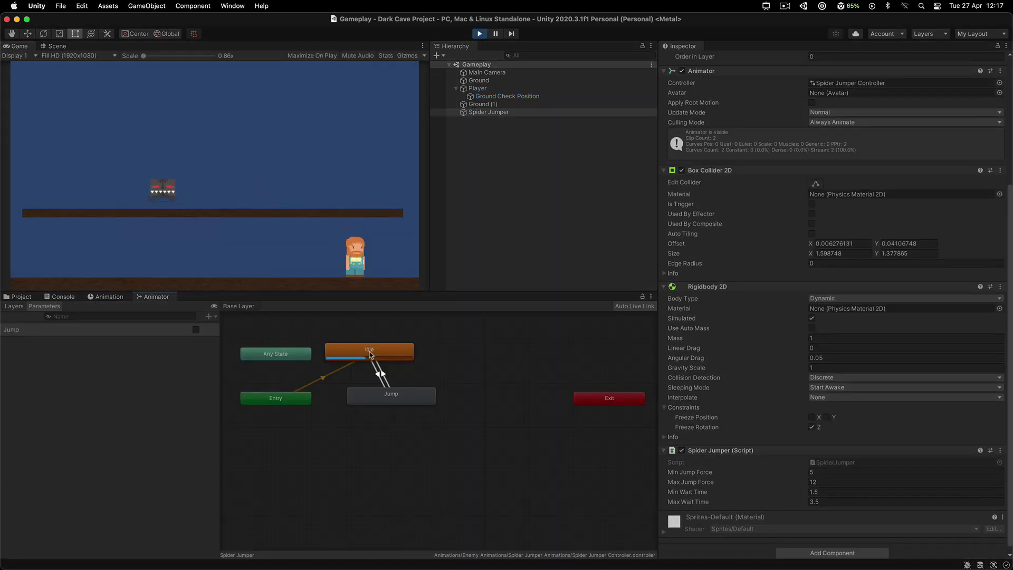
pyautogui.click(369, 349)
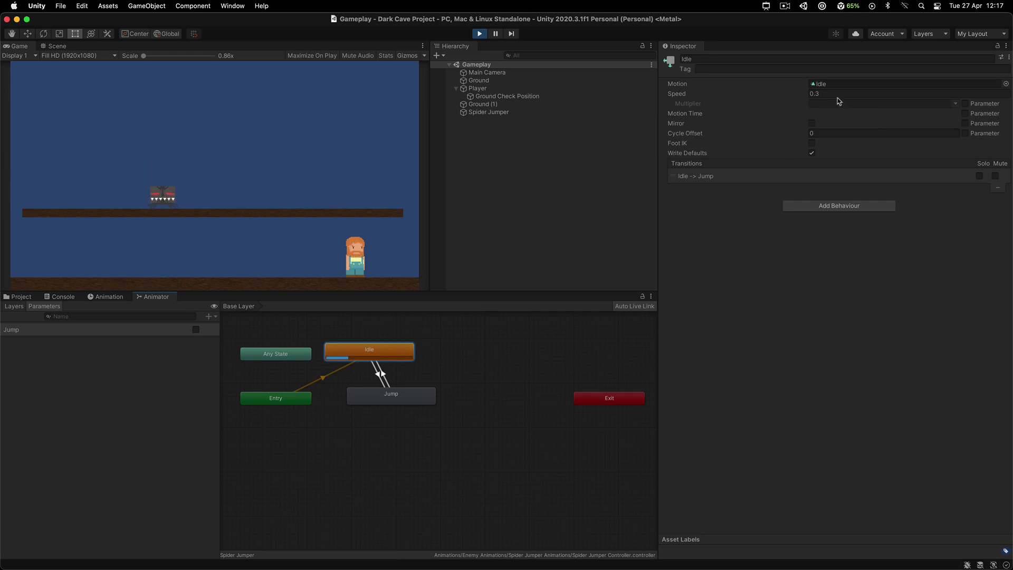
pyautogui.write('0.5')
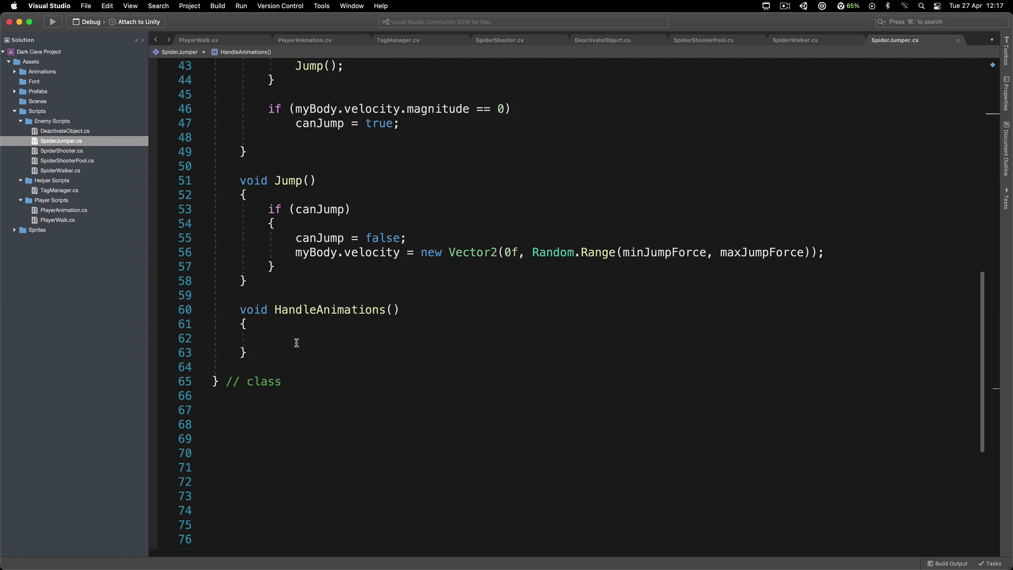
# Begin HandleAnimations with an if on myBody.velocity.magnitude == 0 calling anim.SetBool via TagManager
pyautogui.write('if(myBody.velocity)')
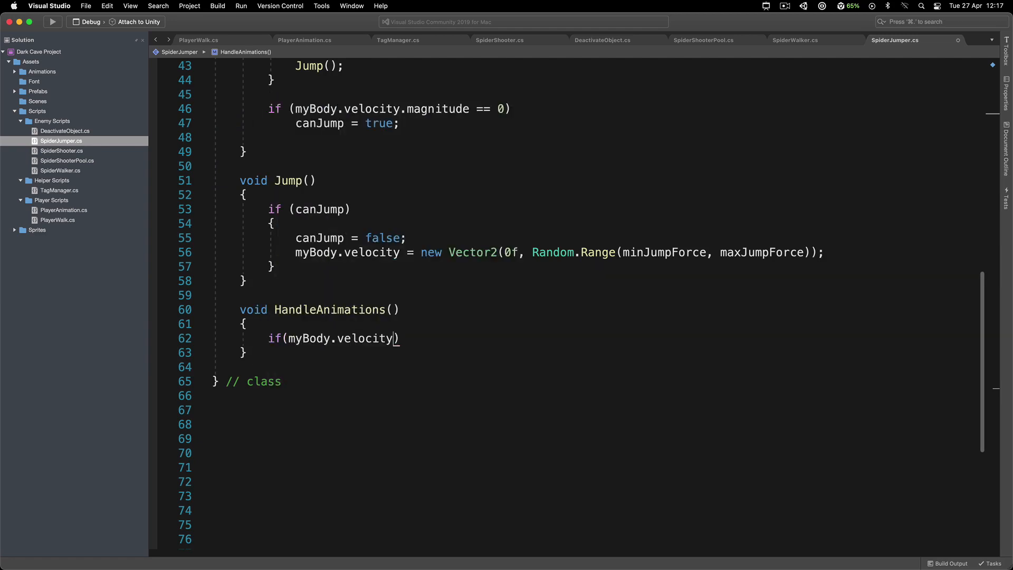
pyautogui.write('.magnitude =')
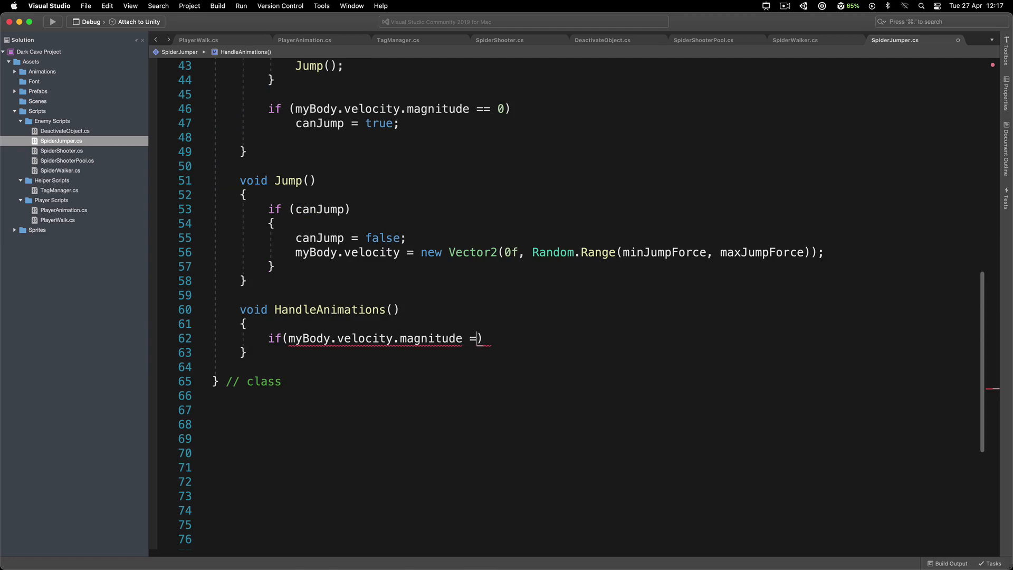
pyautogui.write('= 0)')
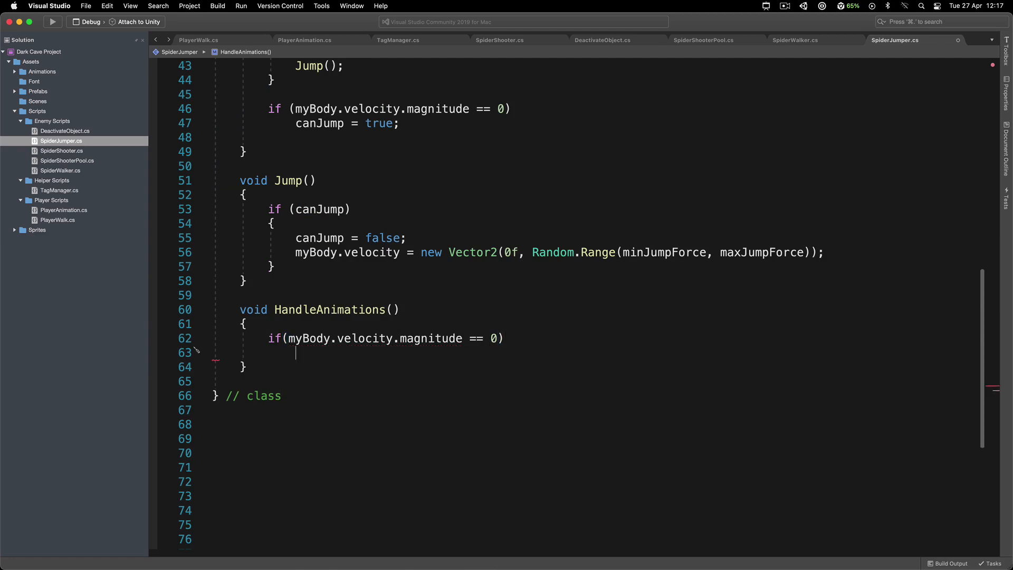
pyautogui.write('anim')
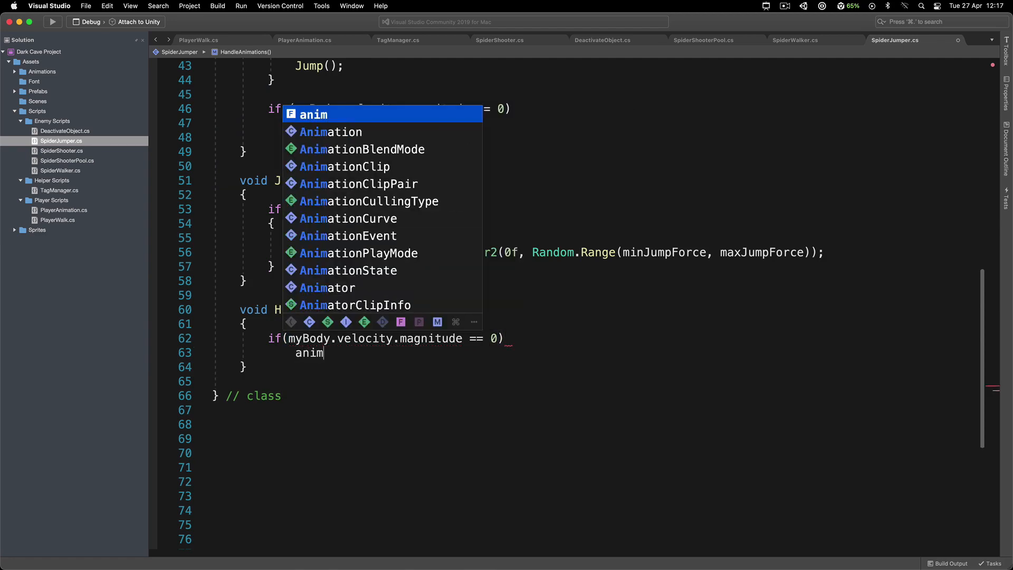
pyautogui.write('.SetBoneLocalRotation')
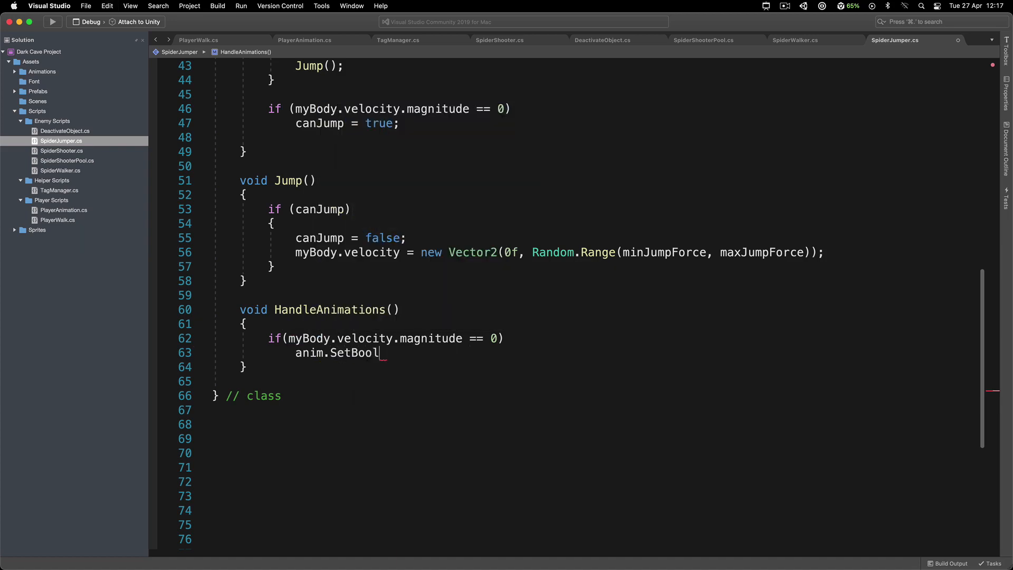
pyautogui.write('(TagManager.JUMP_ANIMATION_PARAMETER, false);')
pyautogui.write('else')
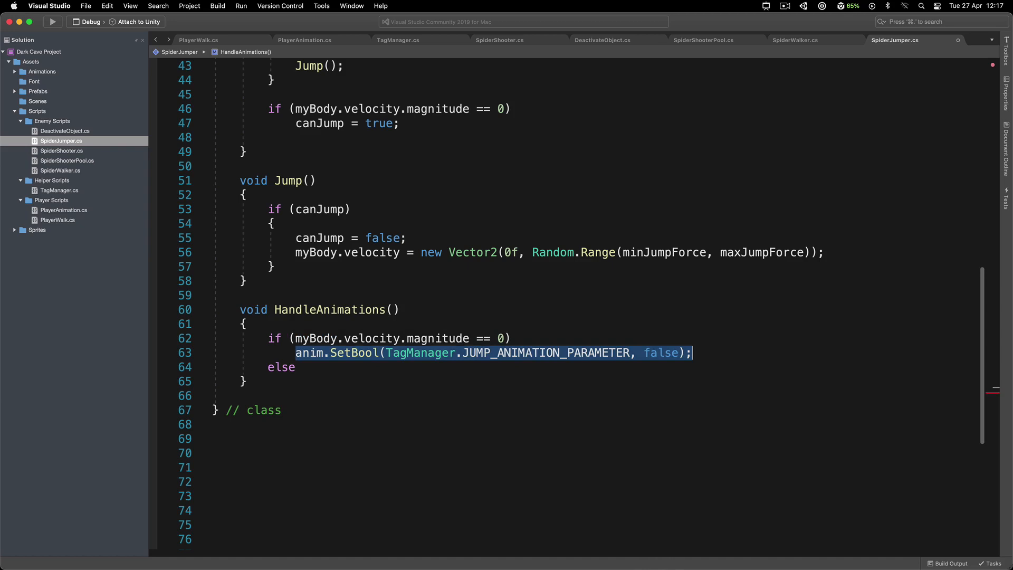
# Set JUMP_ANIMATION_PARAMETER false in the if and true in the else, then review the velocity check
pyautogui.write('anim.SetBool(TagManager.JUMP_ANIMATION_PARAMETER, false);')
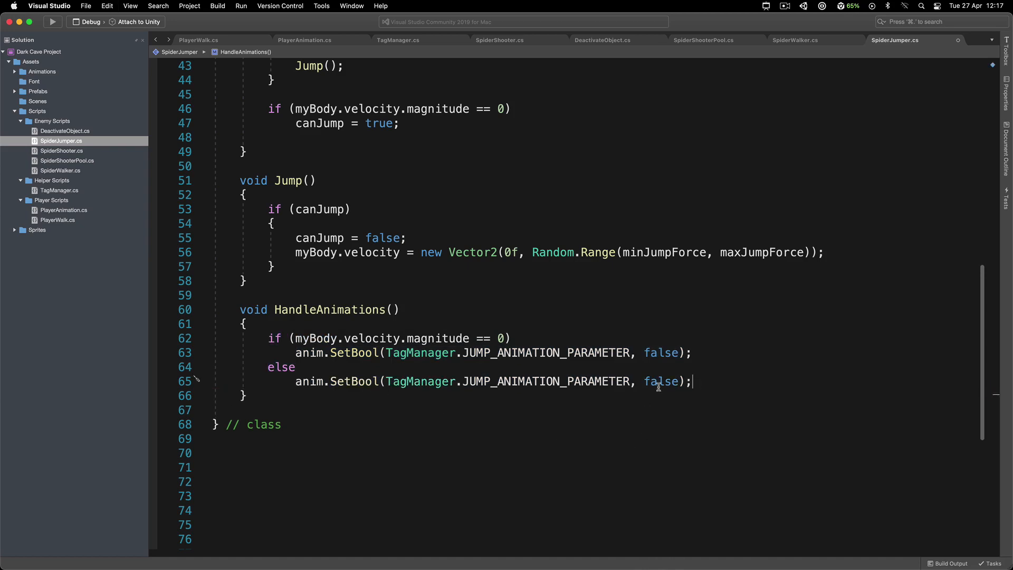
pyautogui.write('true')
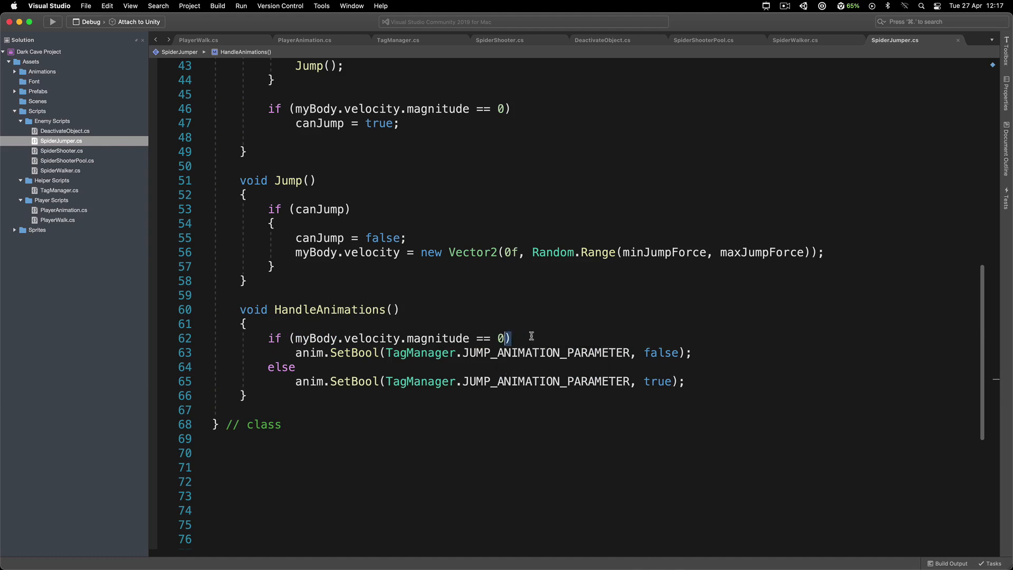
pyautogui.moveTo(509, 338); pyautogui.dragTo(265, 337)
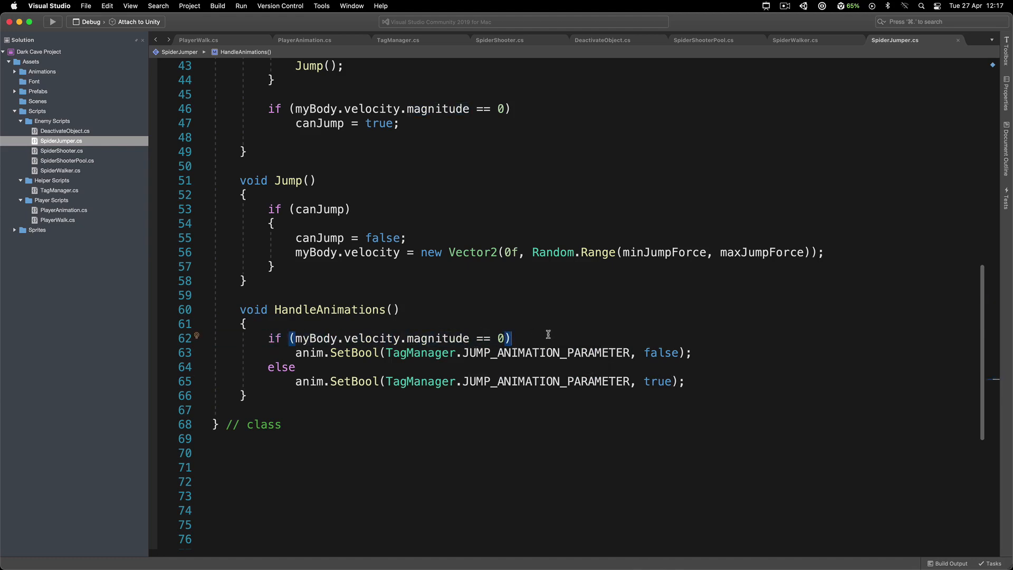
pyautogui.moveTo(481, 338)
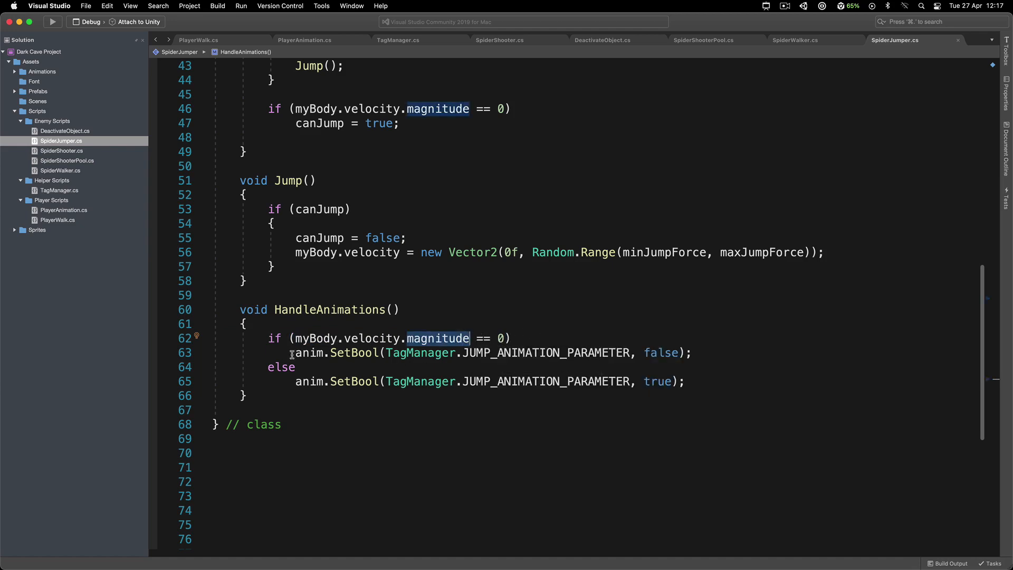
pyautogui.tripleClick(491, 353)
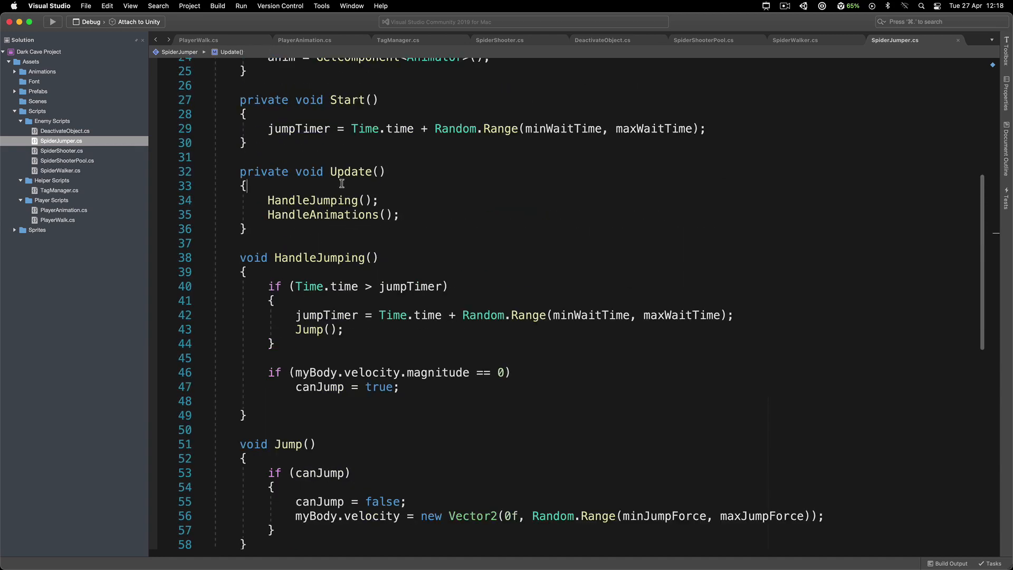
# Write a temporary Debug.Log(myBody.velocity.magnitude) in Update, remove it, and review HandleAnimations
pyautogui.write('Debug.')
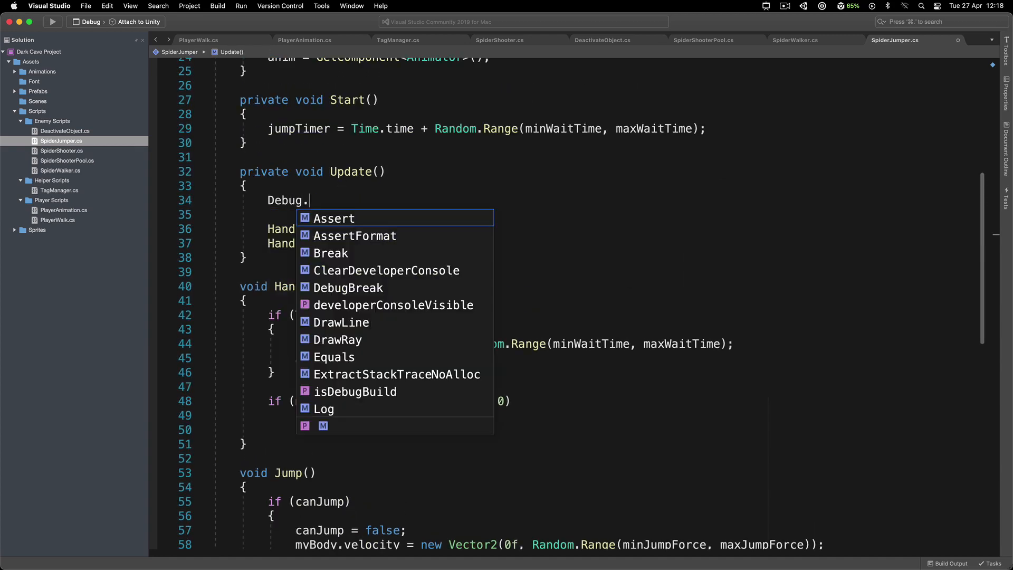
pyautogui.write('Log(MultilineAttribute.')
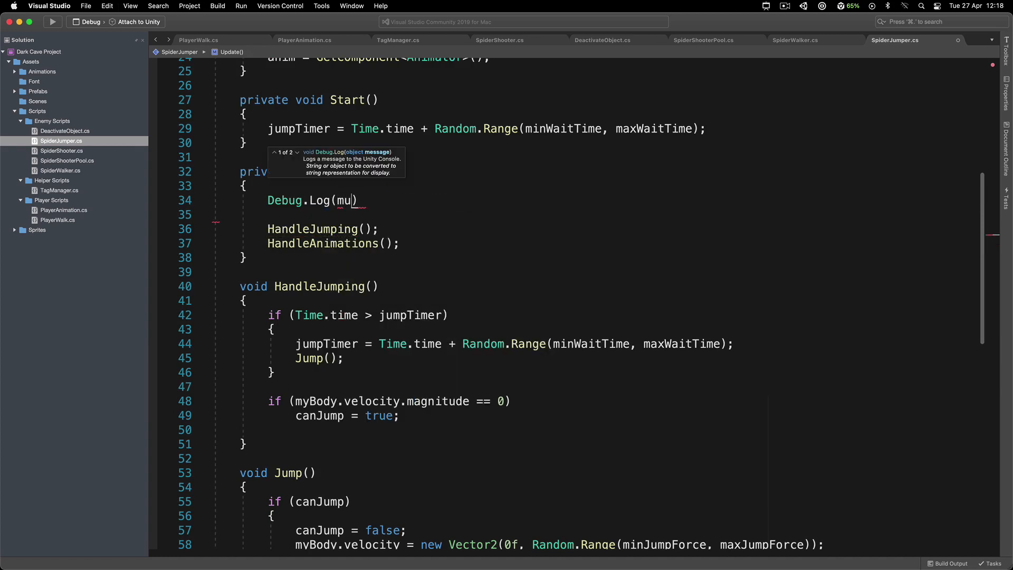
pyautogui.write('ybody')
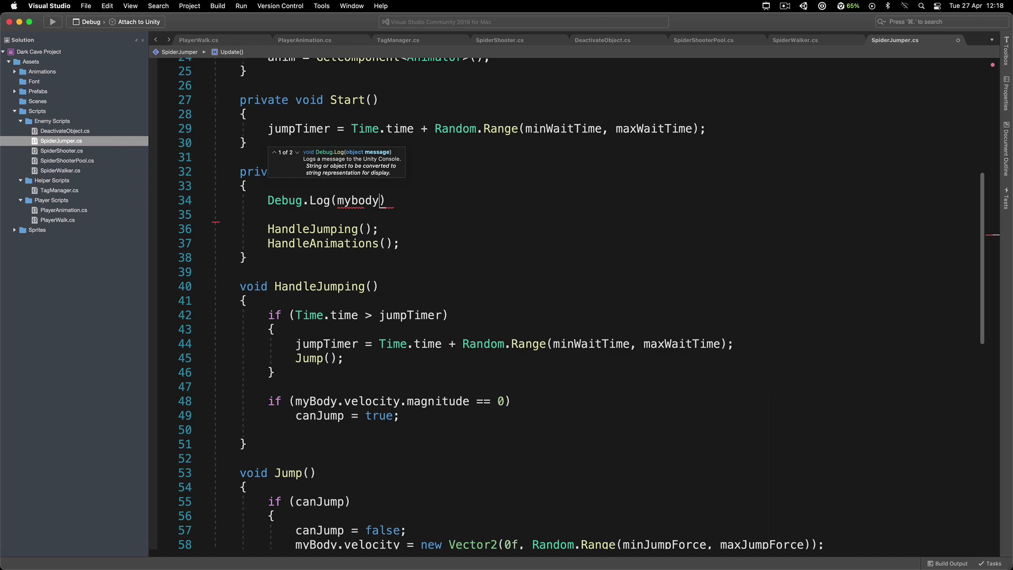
pyautogui.write('.velocity')
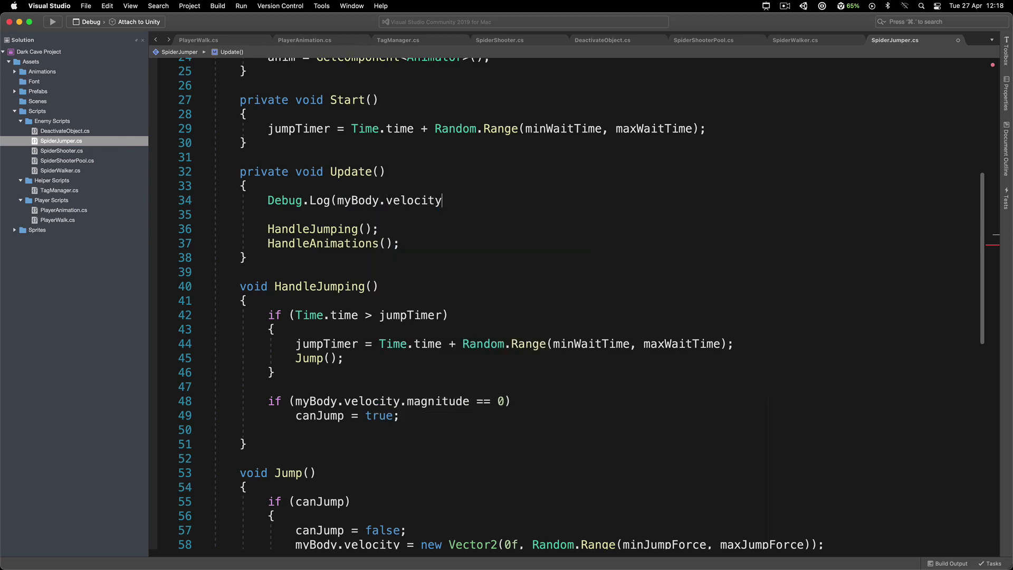
pyautogui.write('.magnitude);')
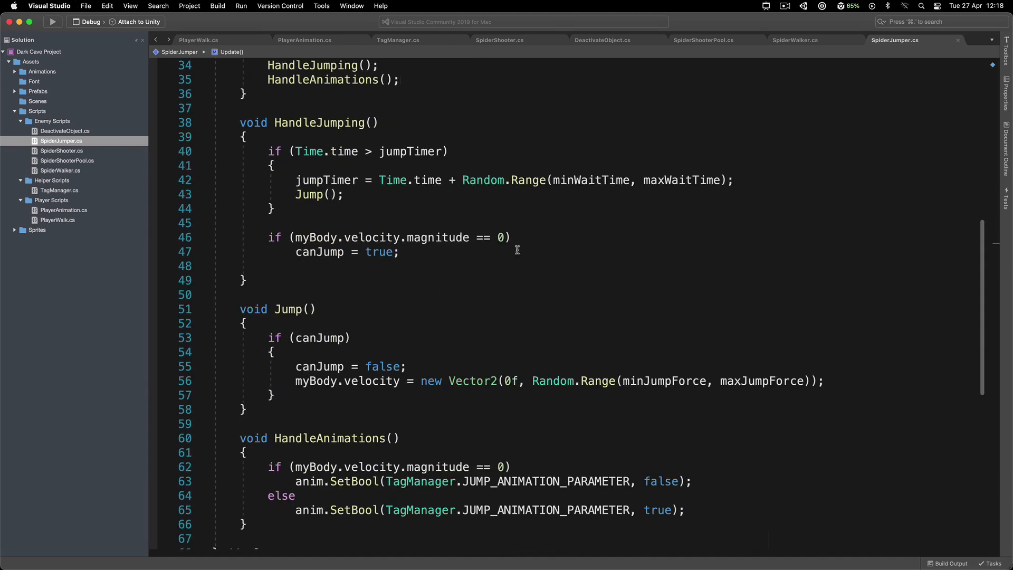
pyautogui.moveTo(464, 251)
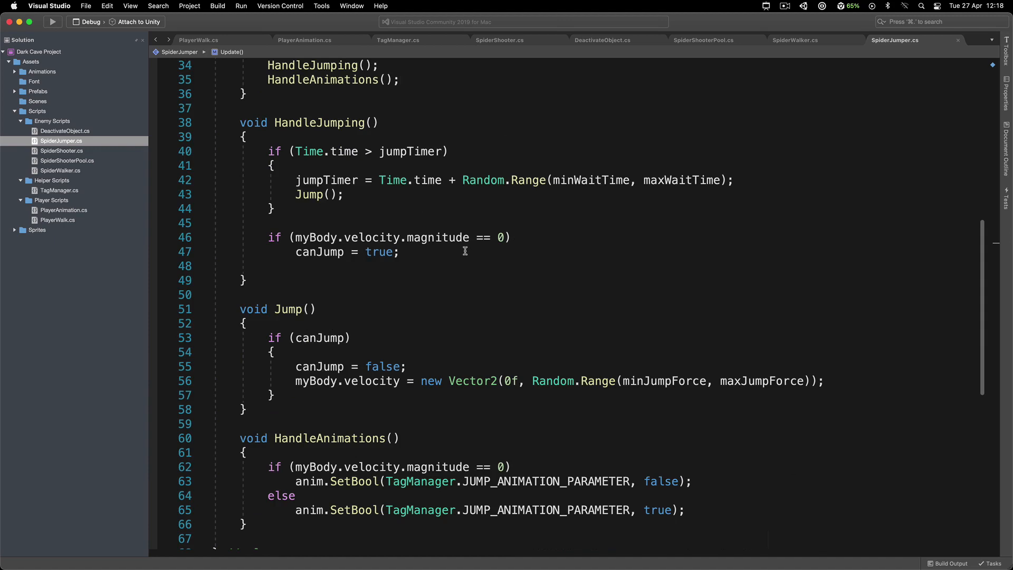
pyautogui.scroll(-3)
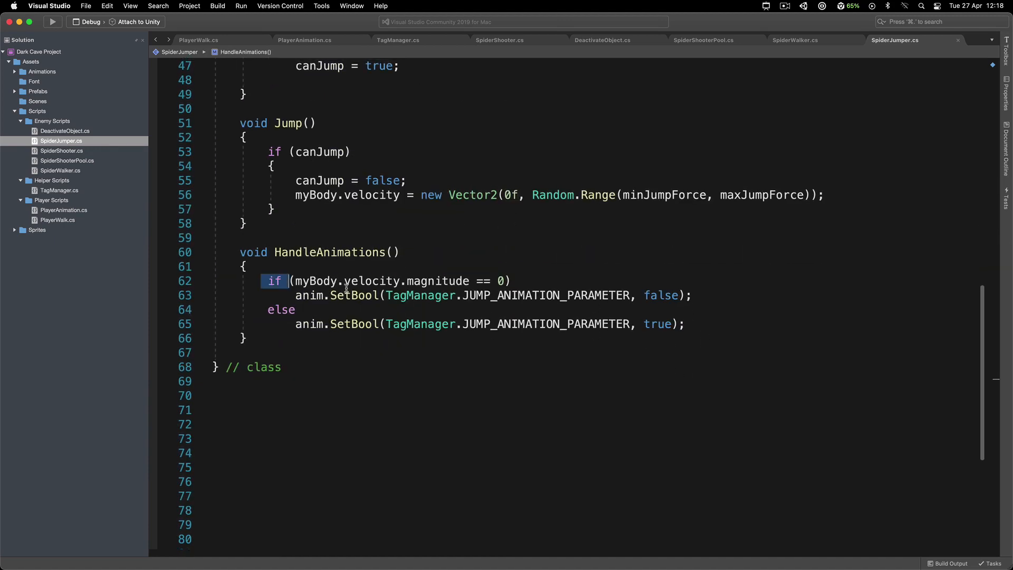
pyautogui.doubleClick(545, 295)
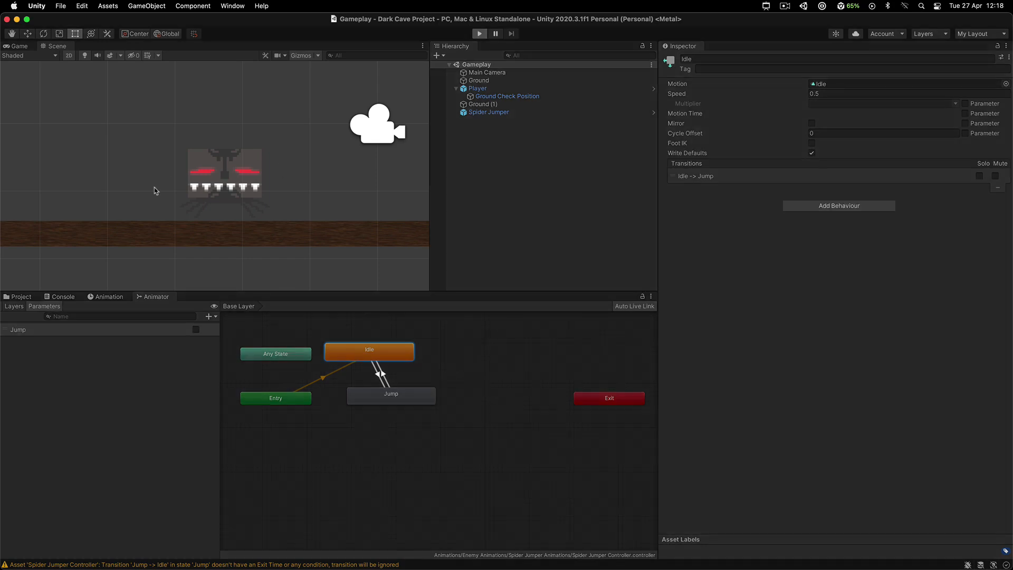
# Add a Jump = true condition on Idle->Jump and a Jump = false condition on Jump->Idle
pyautogui.click(479, 34)
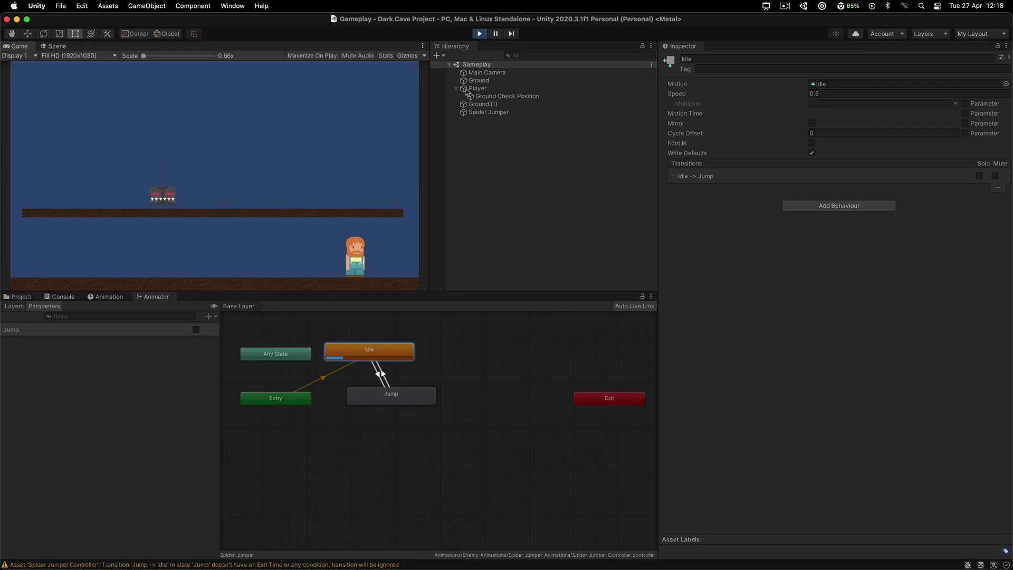
pyautogui.click(380, 373)
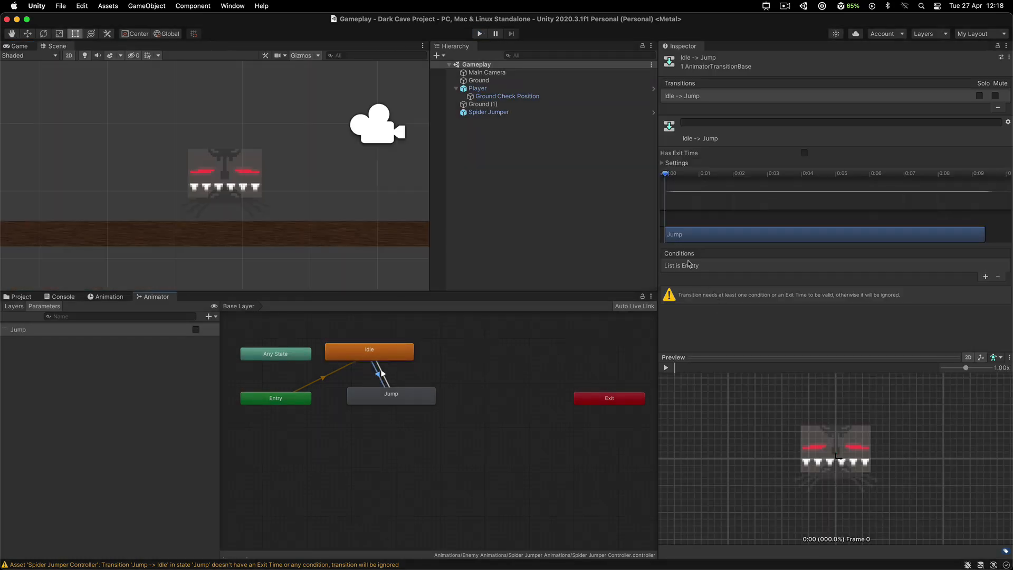
pyautogui.click(984, 276)
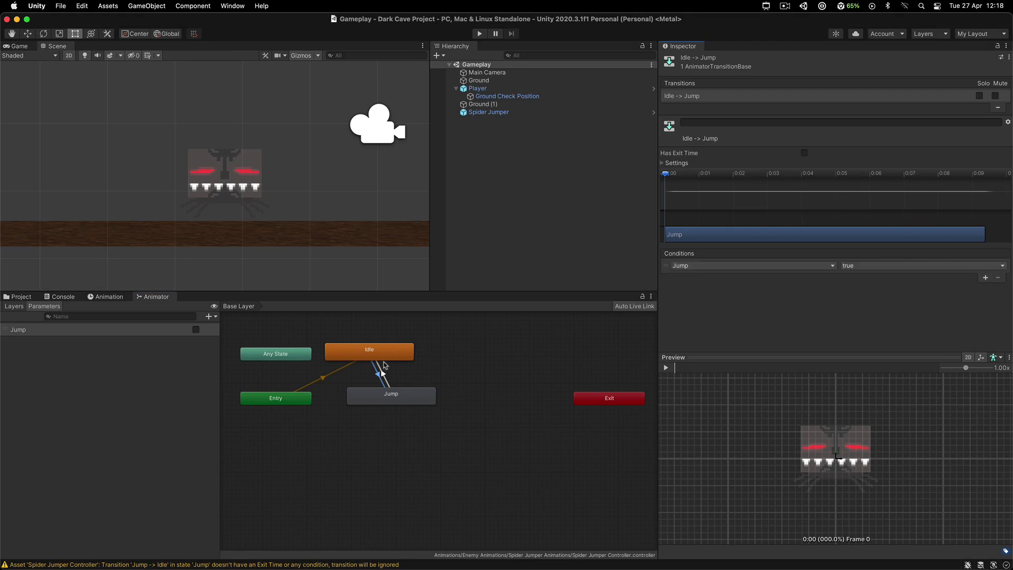
pyautogui.moveTo(417, 361)
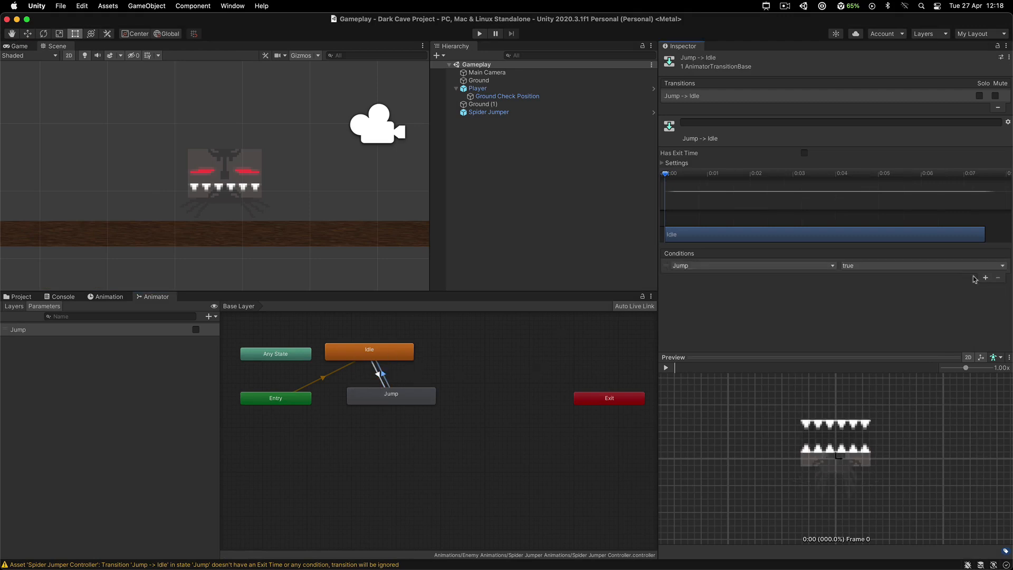
pyautogui.click(920, 265)
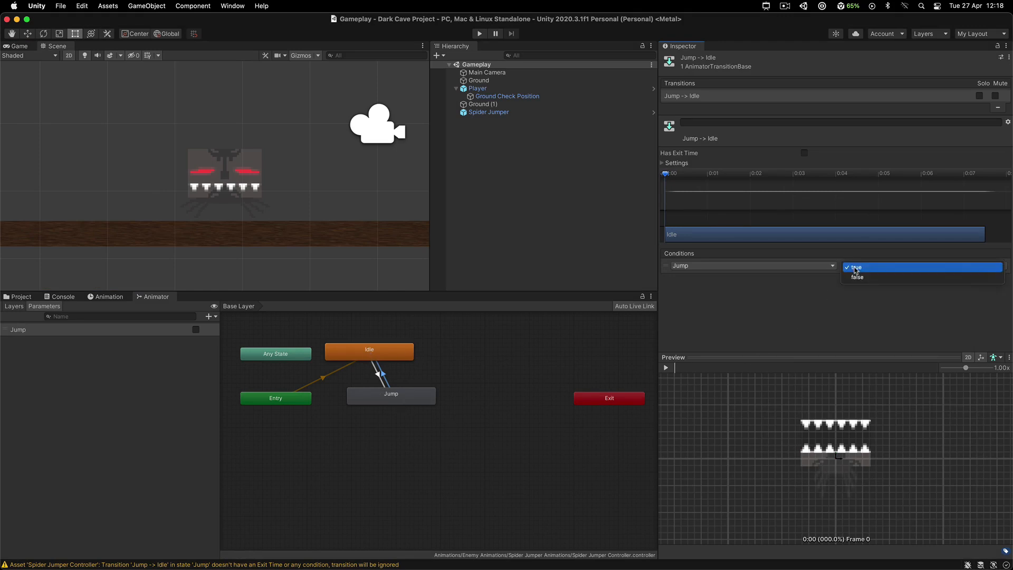
pyautogui.click(857, 276)
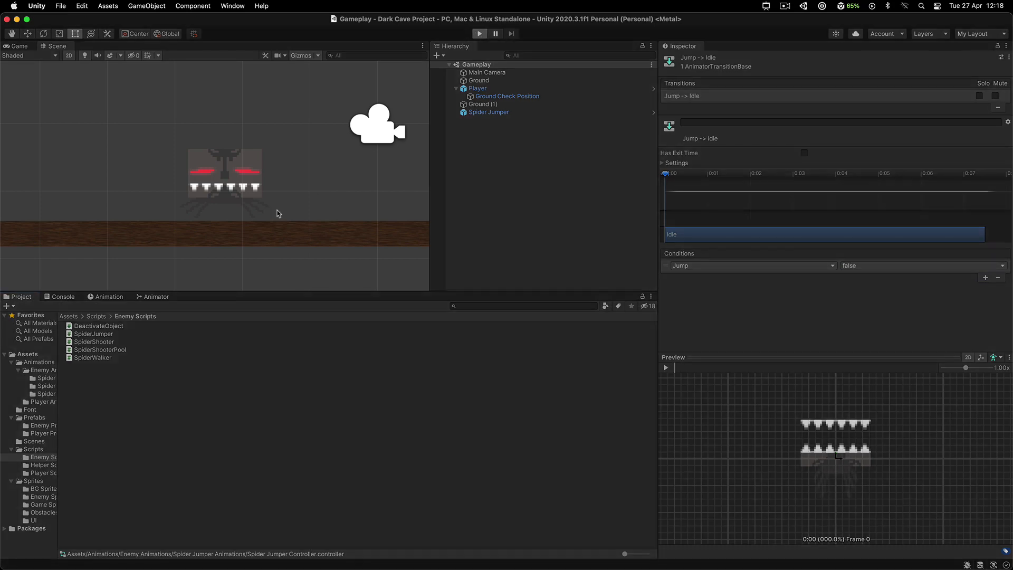
# Play-test the jumping spider, inspect the Spider Jumper object, and return to SpiderJumper.cs in Visual Studio
pyautogui.click(479, 32)
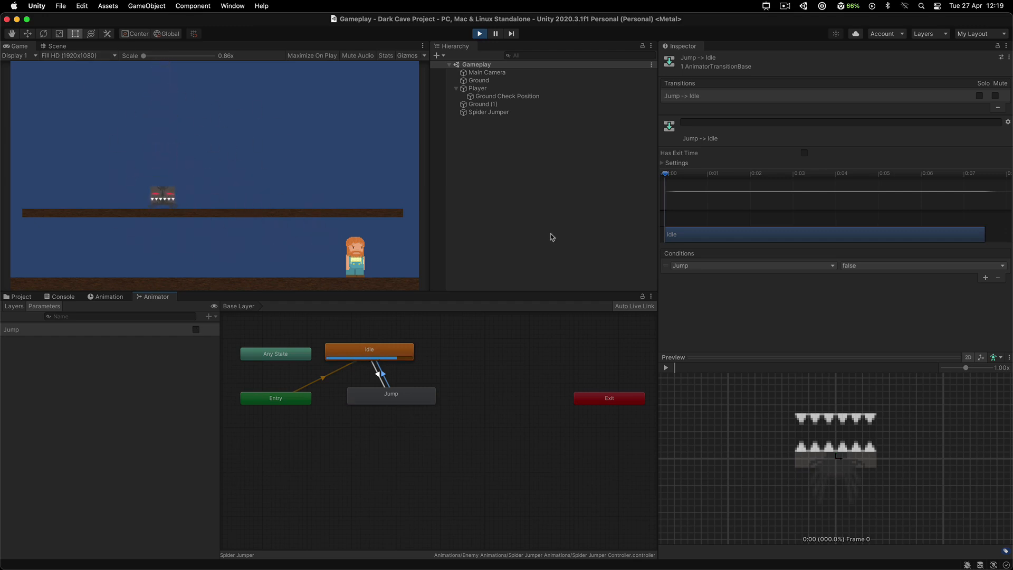
pyautogui.click(489, 112)
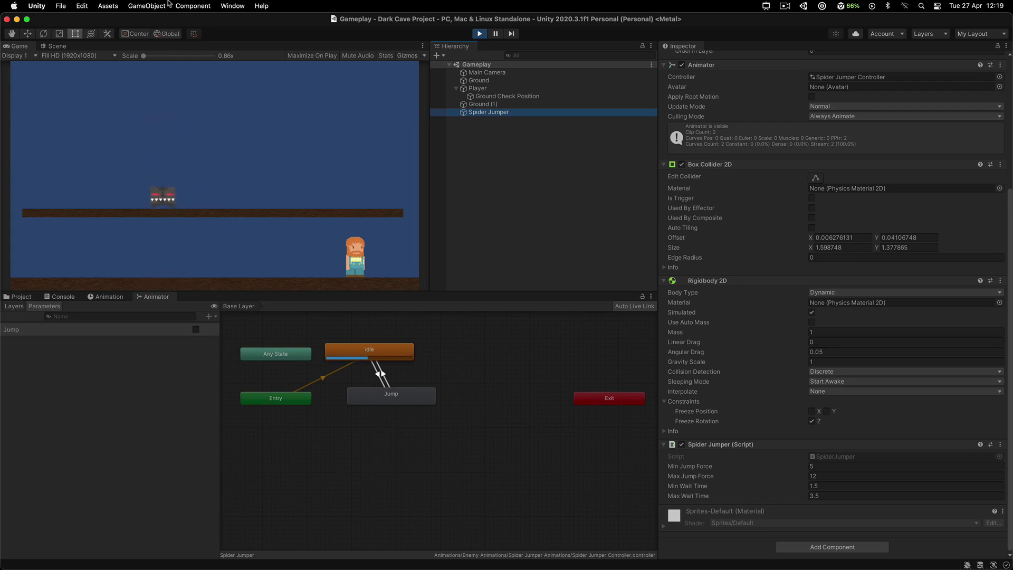
pyautogui.click(57, 45)
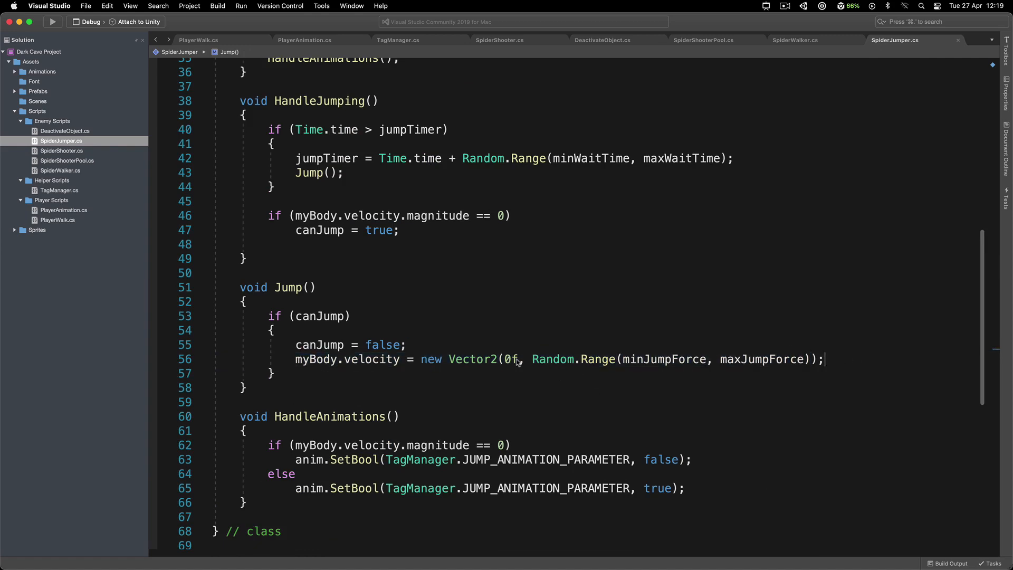
pyautogui.click(508, 359)
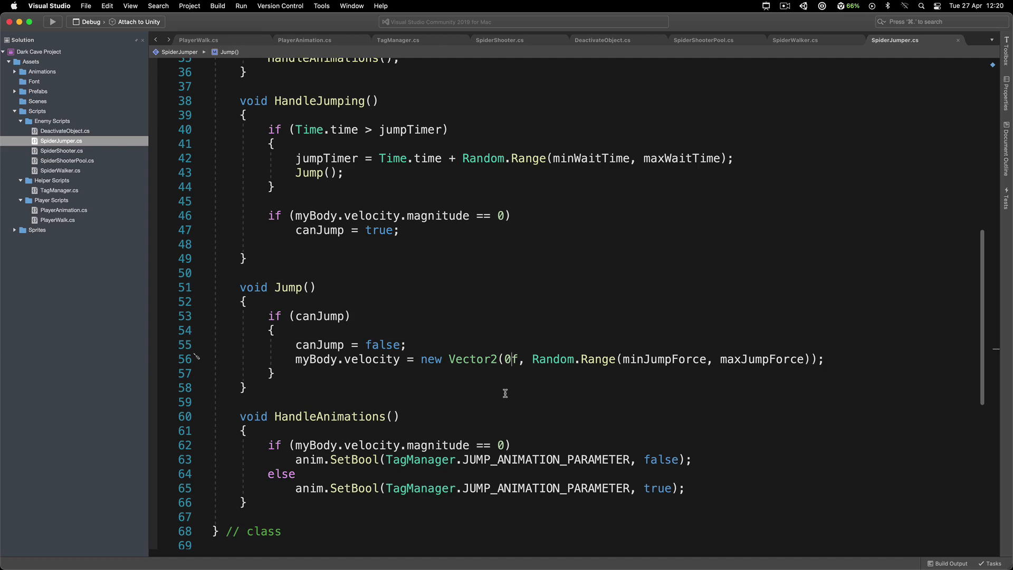
pyautogui.moveTo(509, 346)
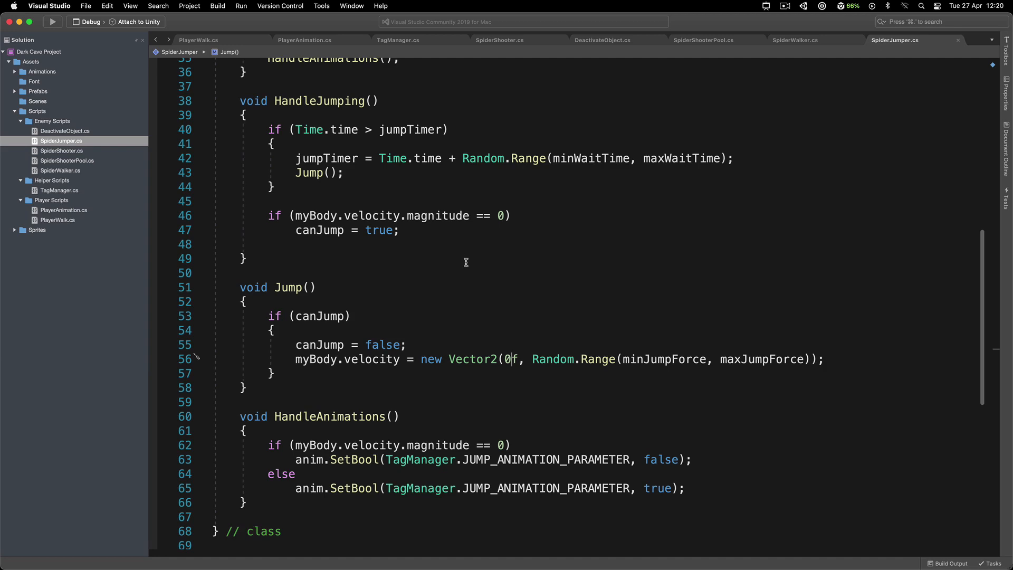
pyautogui.scroll(-3)
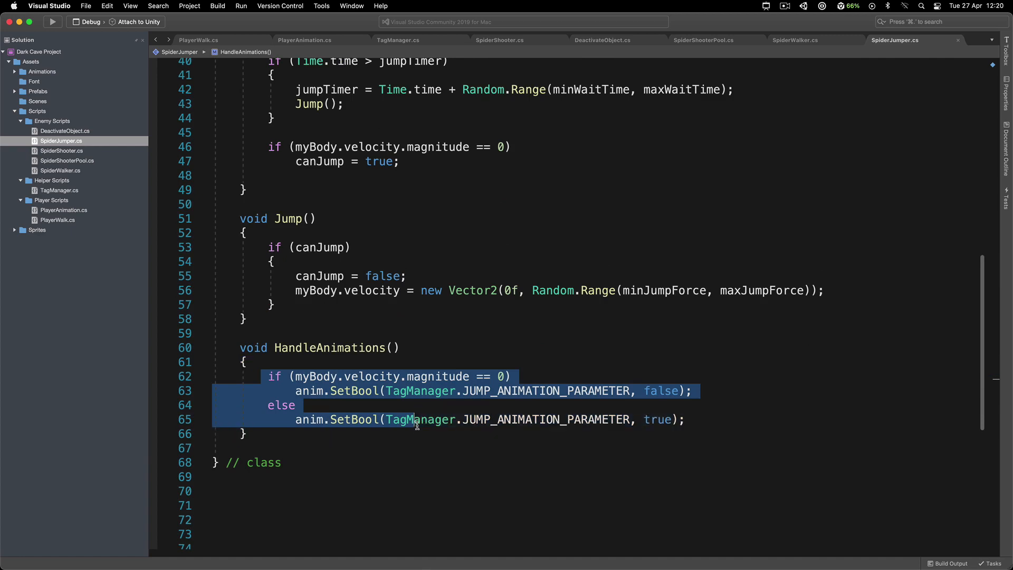
pyautogui.scroll(3)
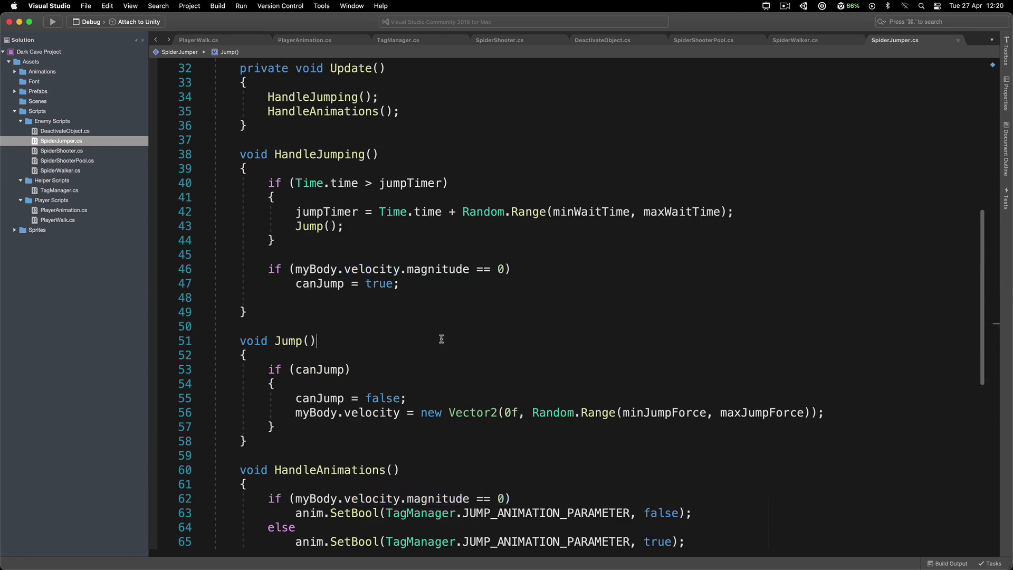